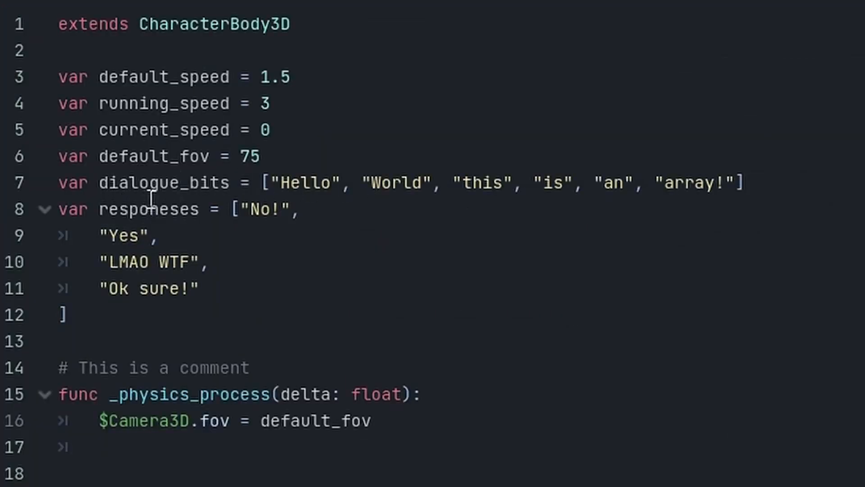
mouse_move(227, 174)
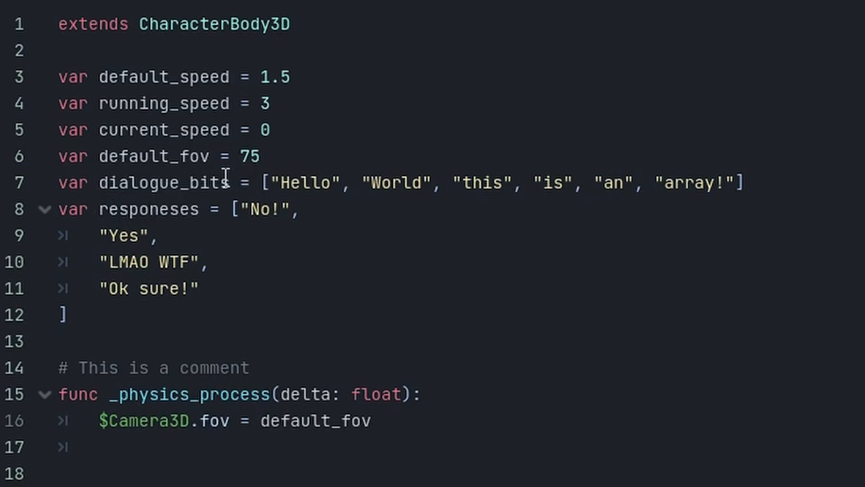
mouse_move(786, 193)
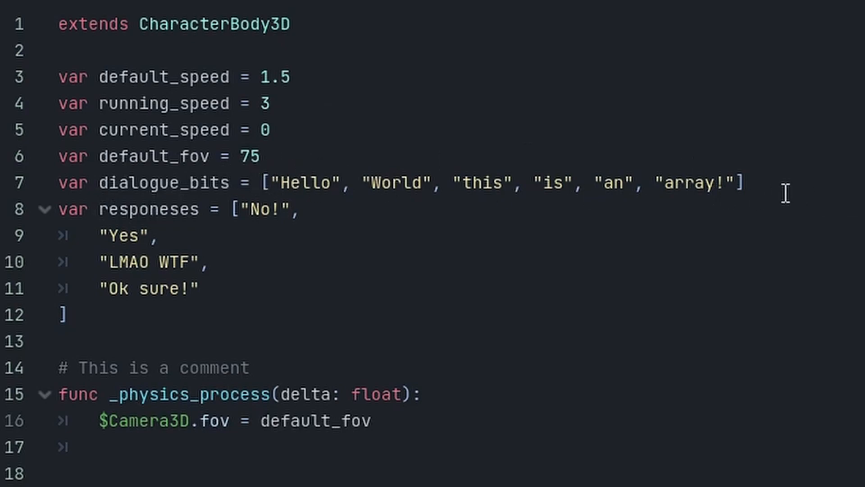
mouse_move(682, 210)
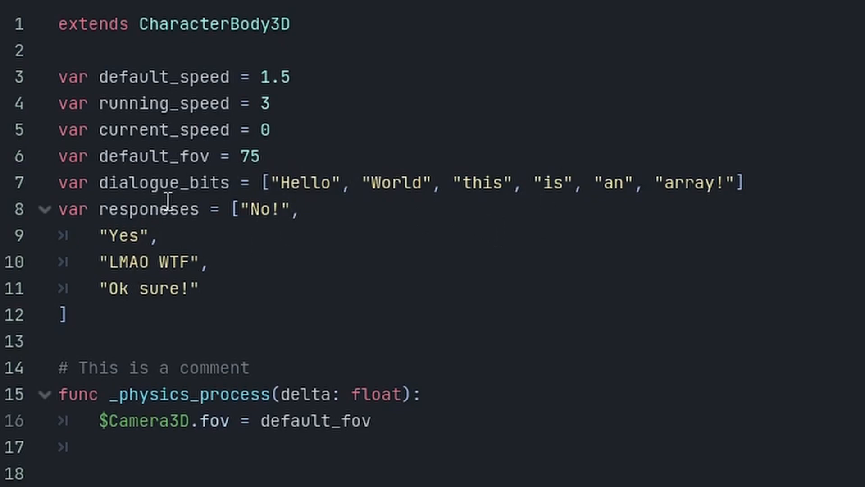
mouse_move(154, 218)
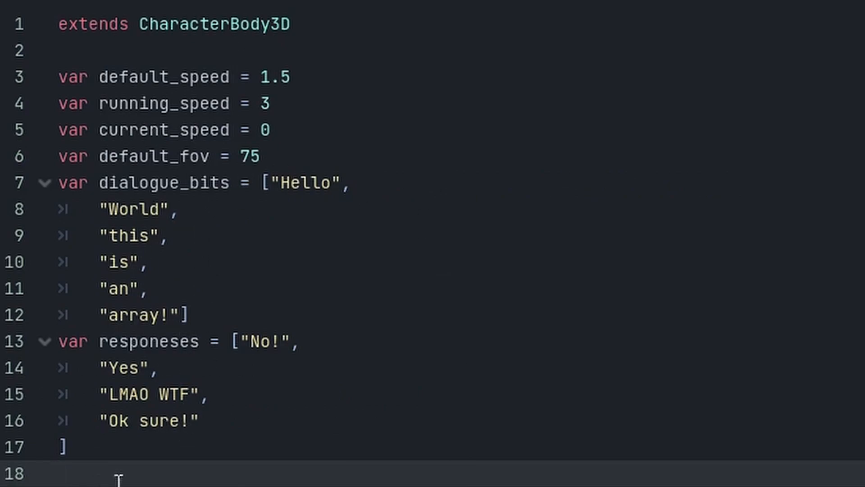
mouse_move(417, 208)
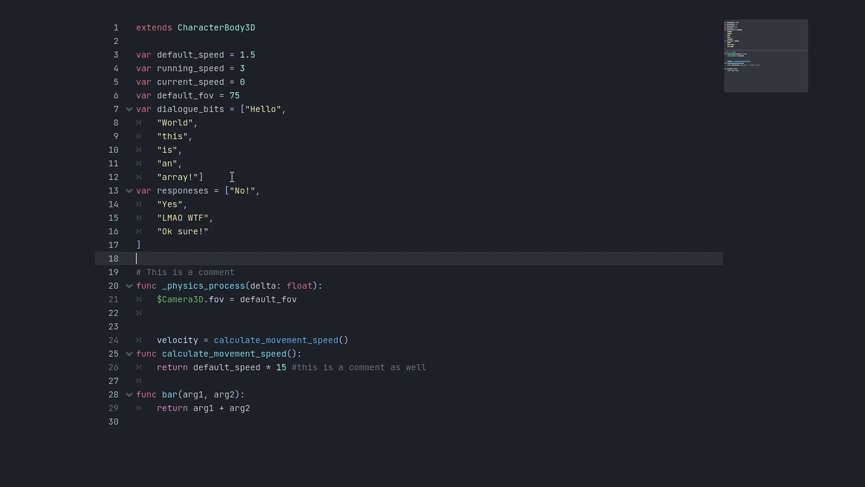
mouse_move(252, 103)
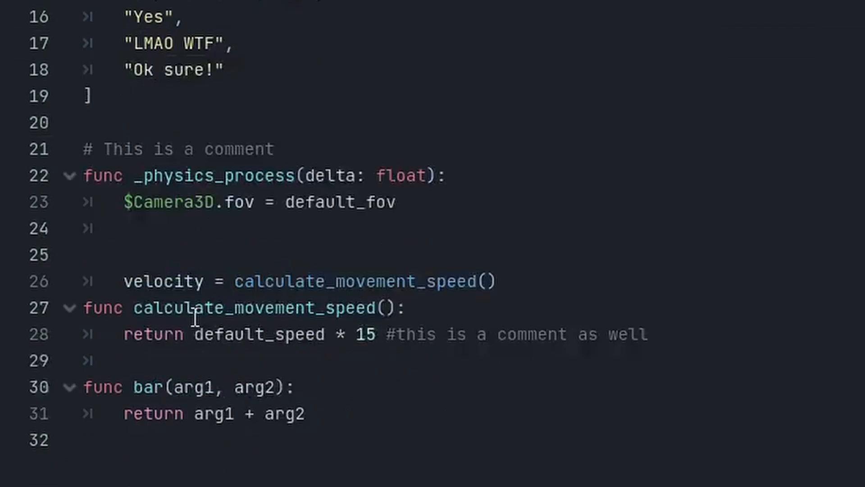
Remove the extra blank line inside _physics_process after spacing out the functions
scroll(down, 3)
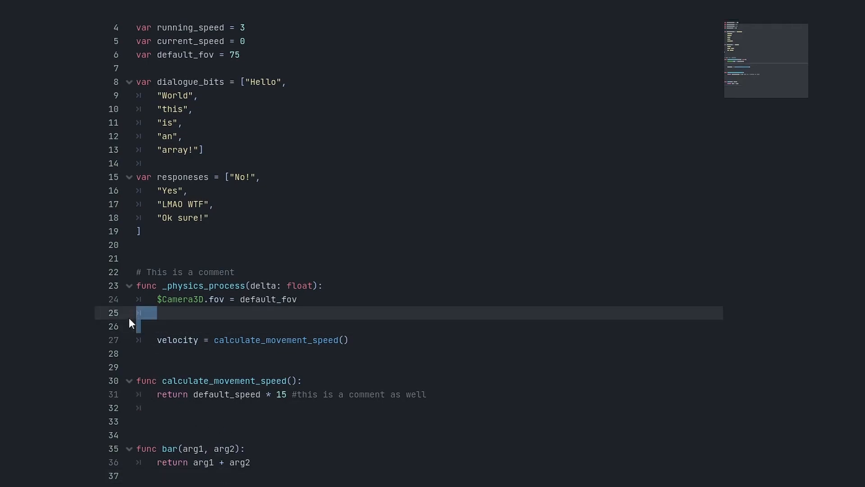
key(Backspace)
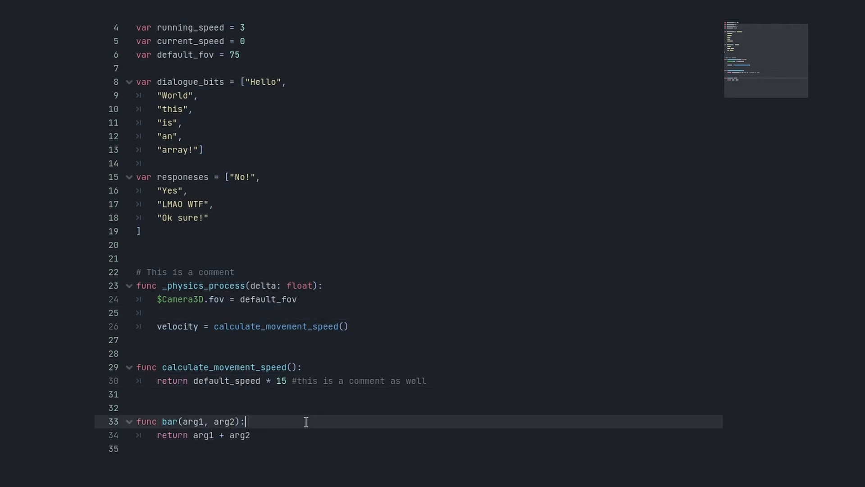
mouse_move(280, 351)
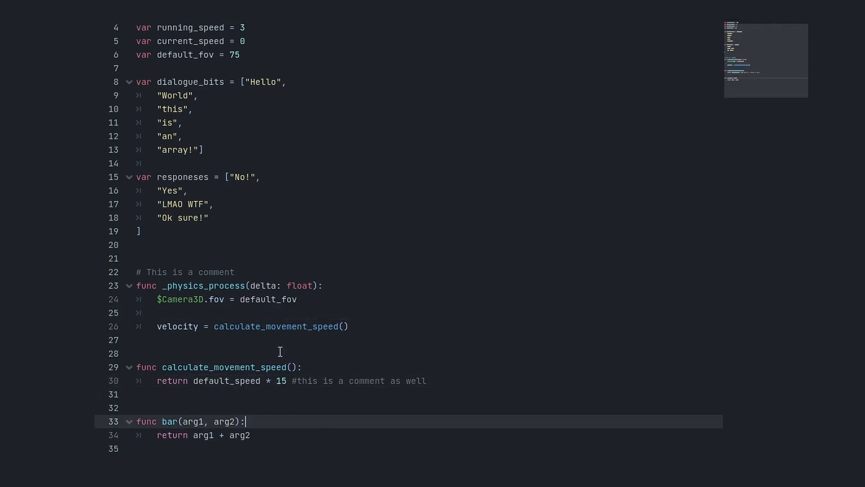
mouse_move(287, 414)
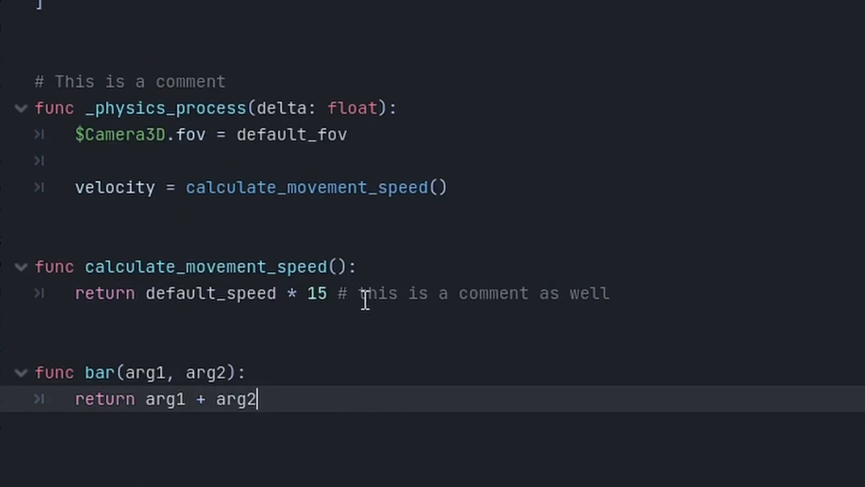
Rewrite the return line's inline comment as "# This is a comment as well"
click(359, 293)
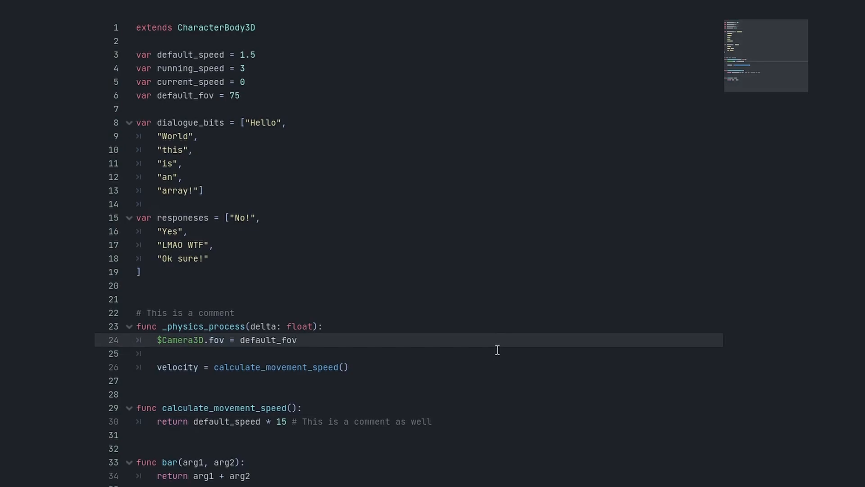
mouse_move(333, 444)
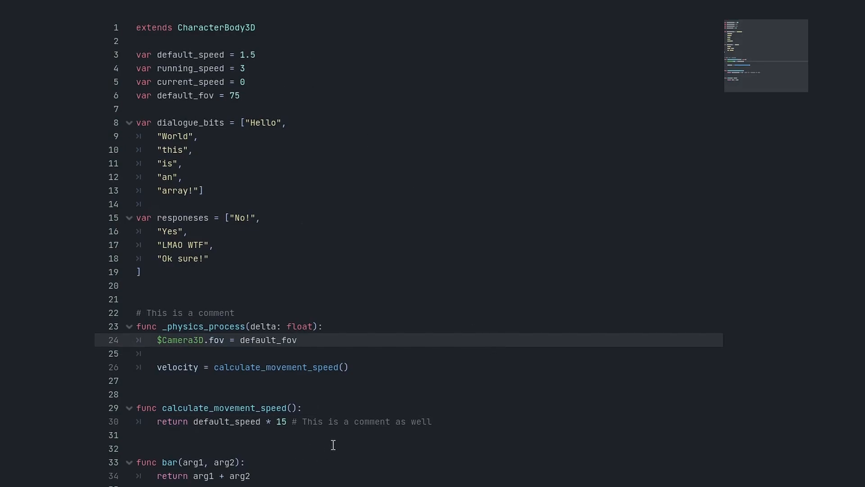
mouse_move(216, 114)
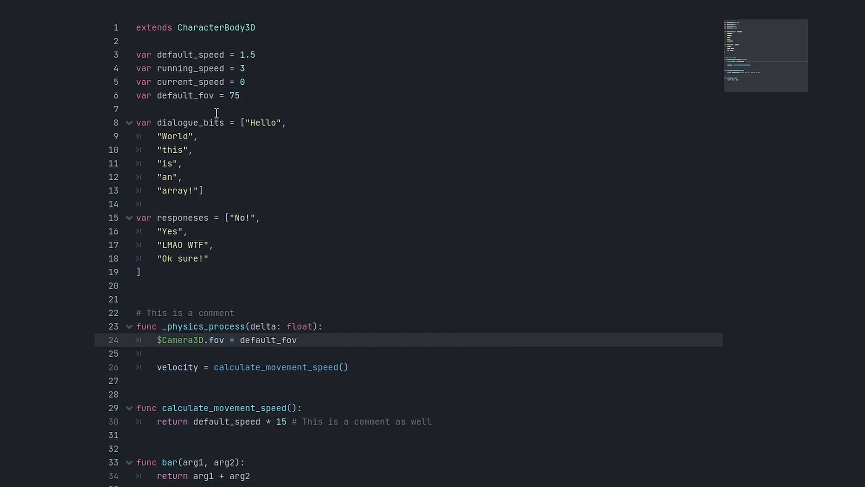
click(296, 339)
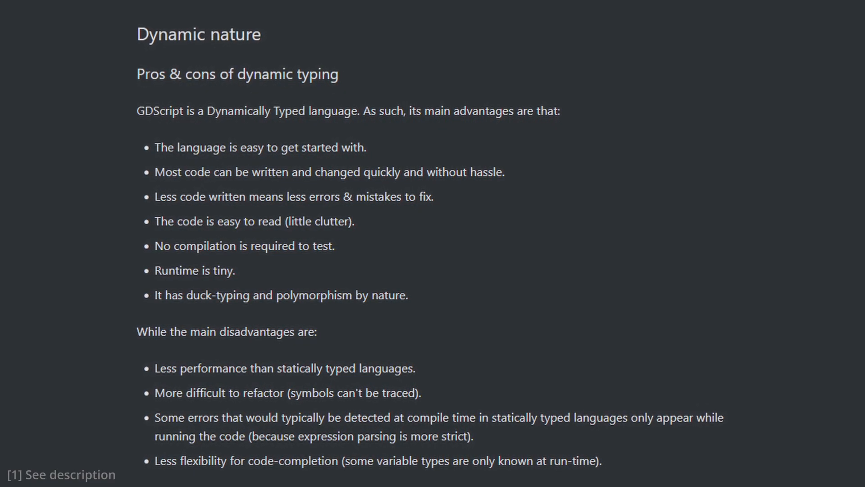
scroll(down, 3)
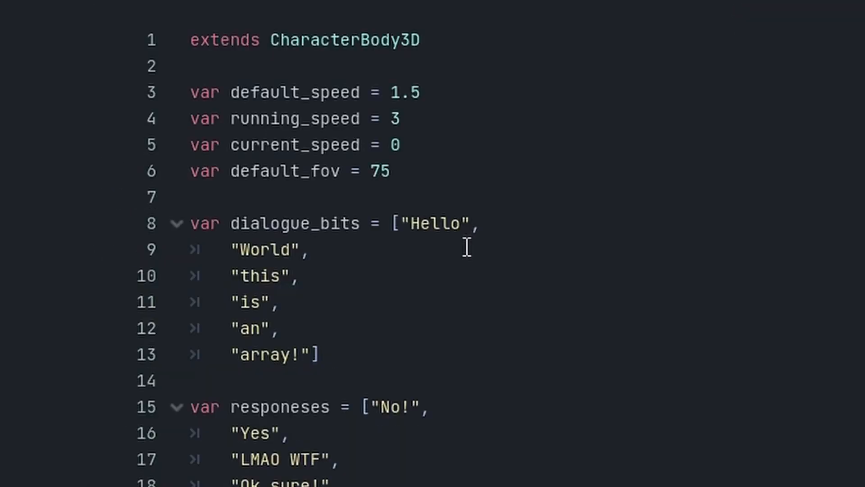
mouse_move(320, 92)
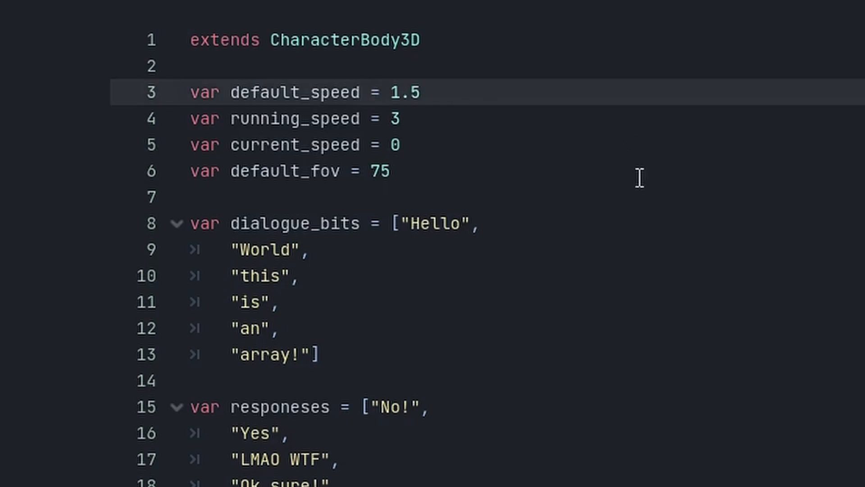
Type default_speed as float and running_speed, current_speed and the FOV variable as int
click(358, 92)
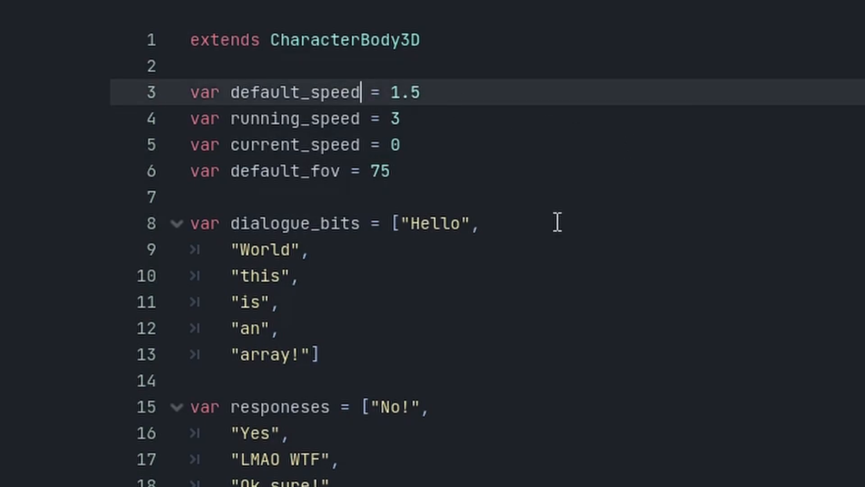
text(:)
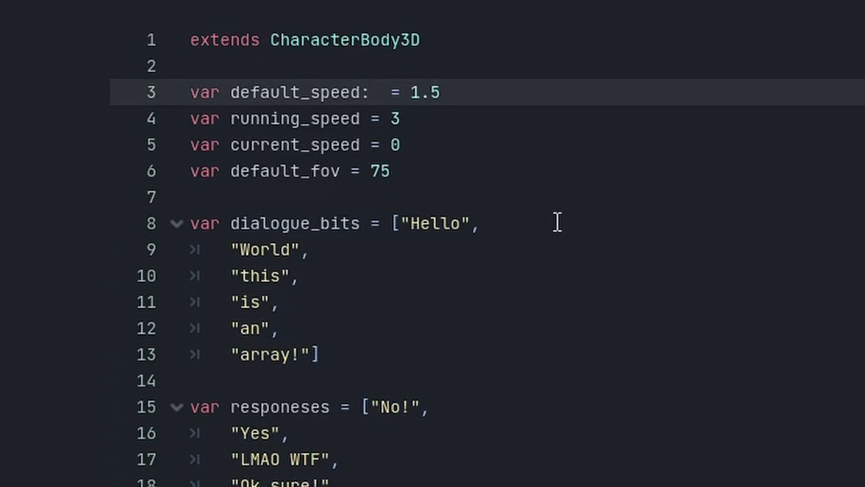
text(float)
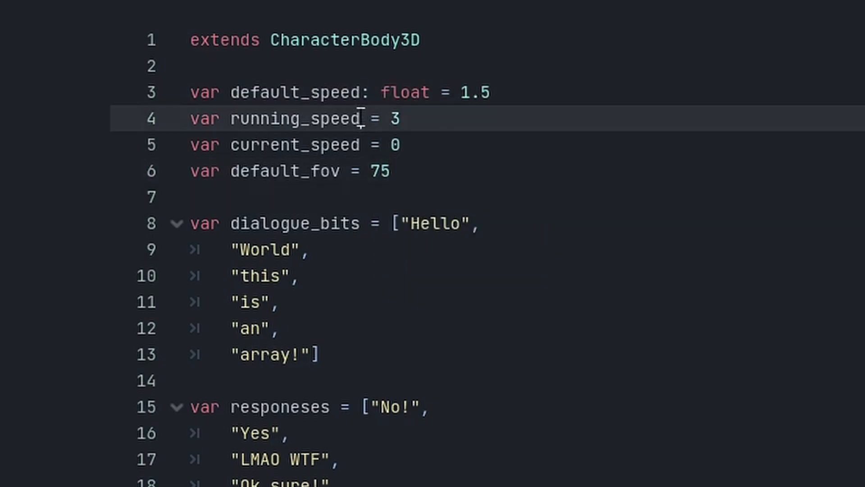
text(: int)
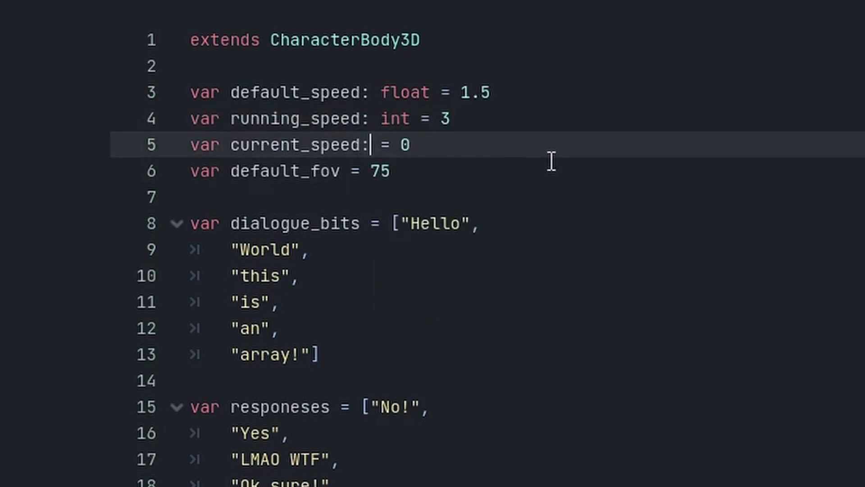
text(int)
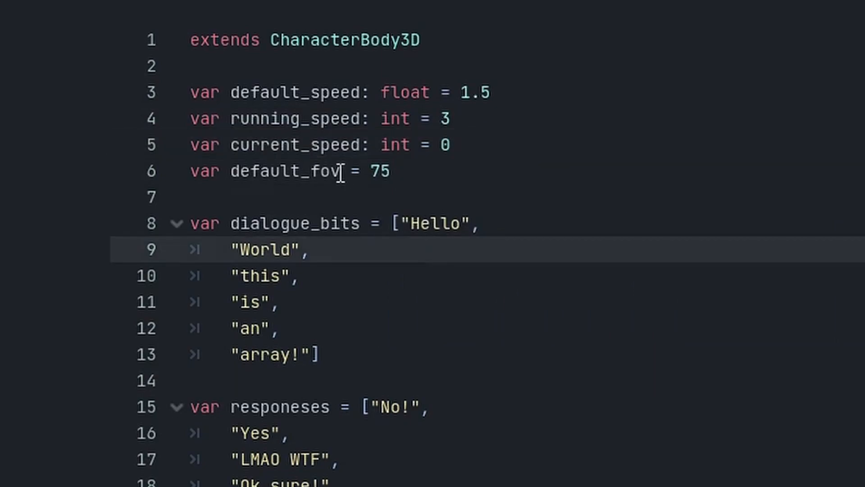
text(: int)
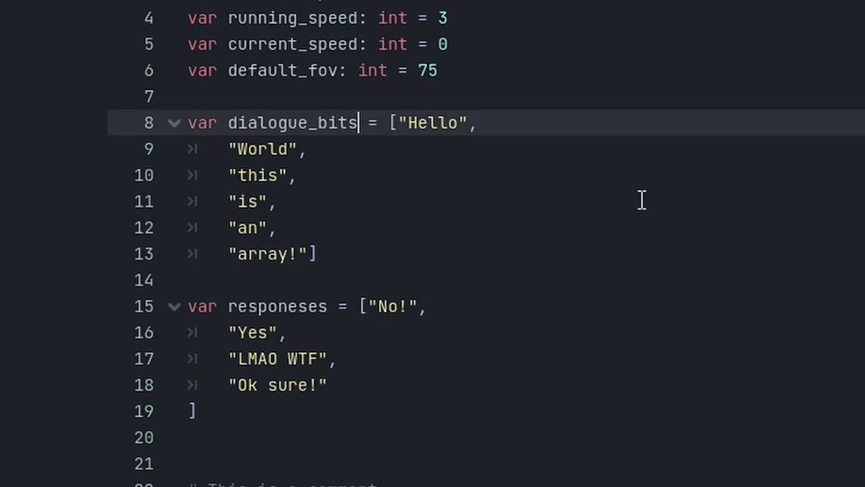
Declare responeses as Array[String] holding "No!", "Yes", "LMAO WTF" and "Ok sure!"
text(: Array)
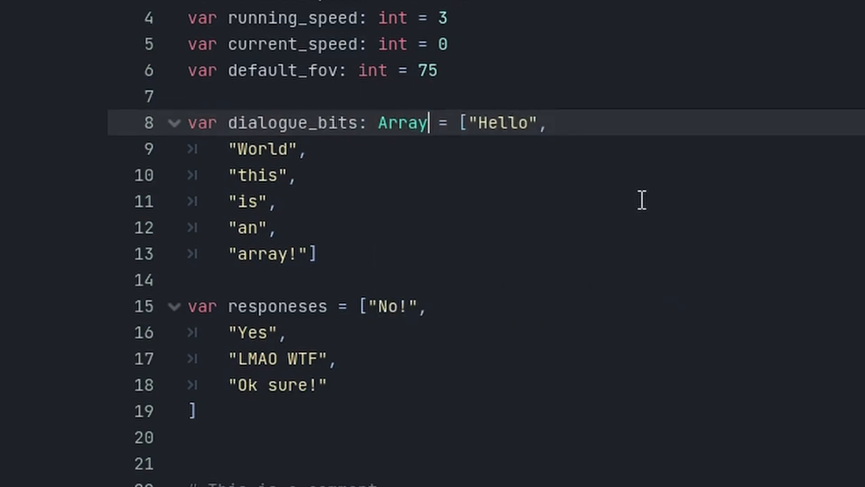
mouse_move(582, 194)
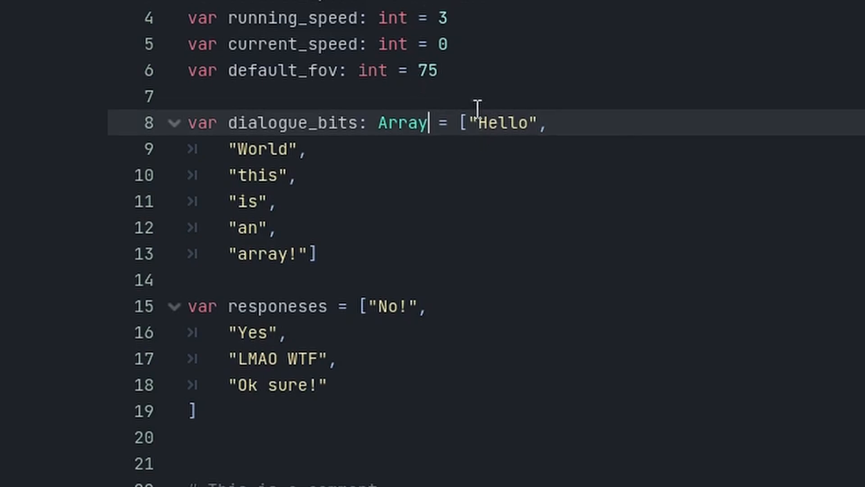
mouse_move(507, 157)
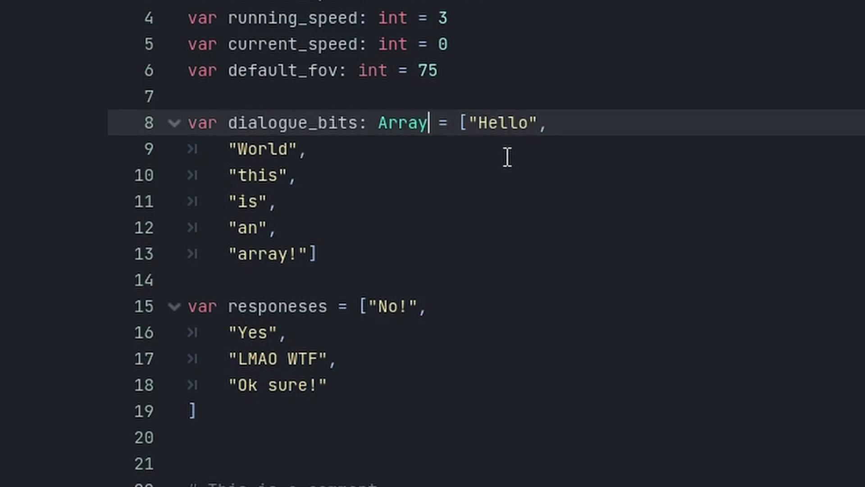
text([])
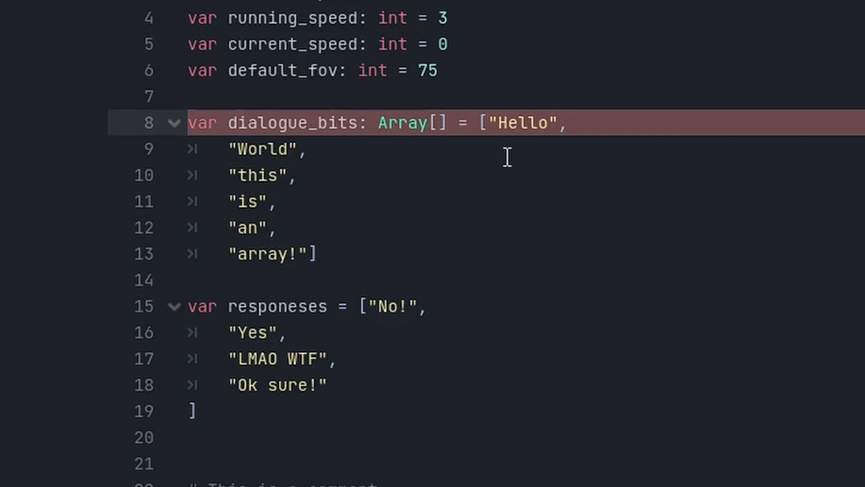
text(Stri)
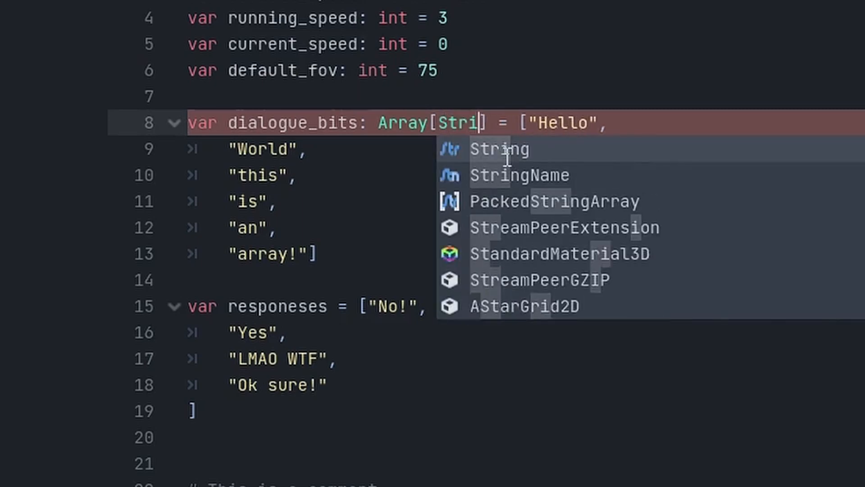
click(499, 149)
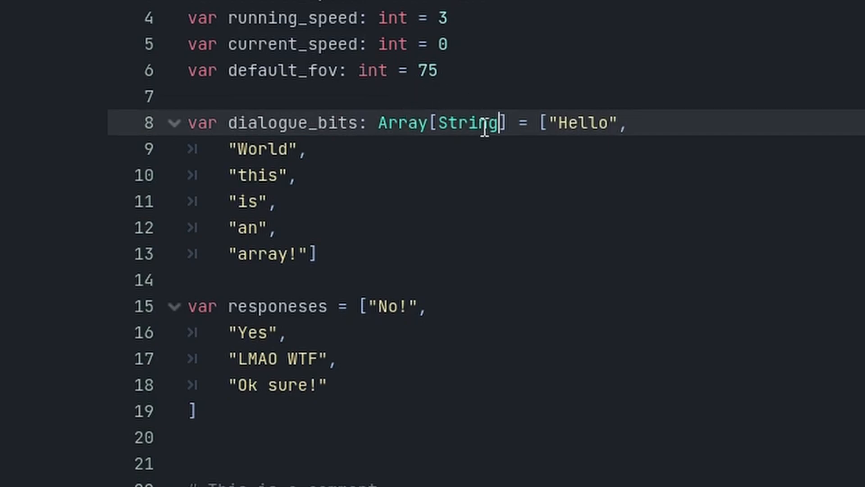
click(284, 201)
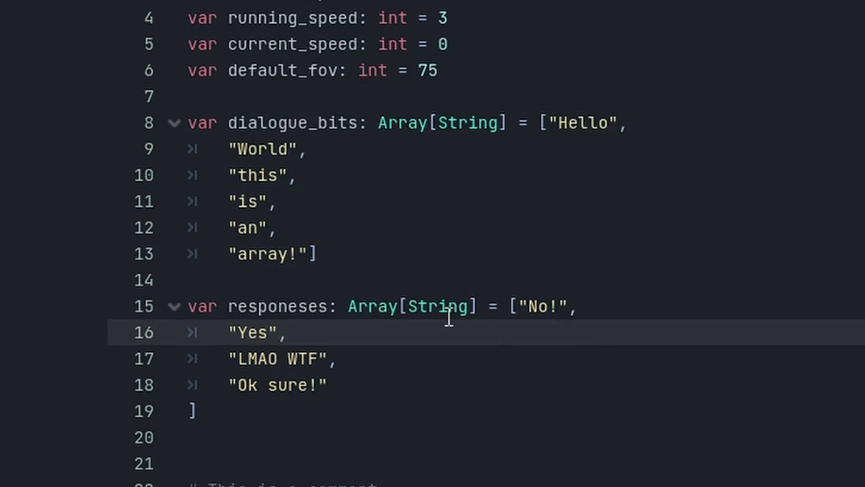
mouse_move(435, 356)
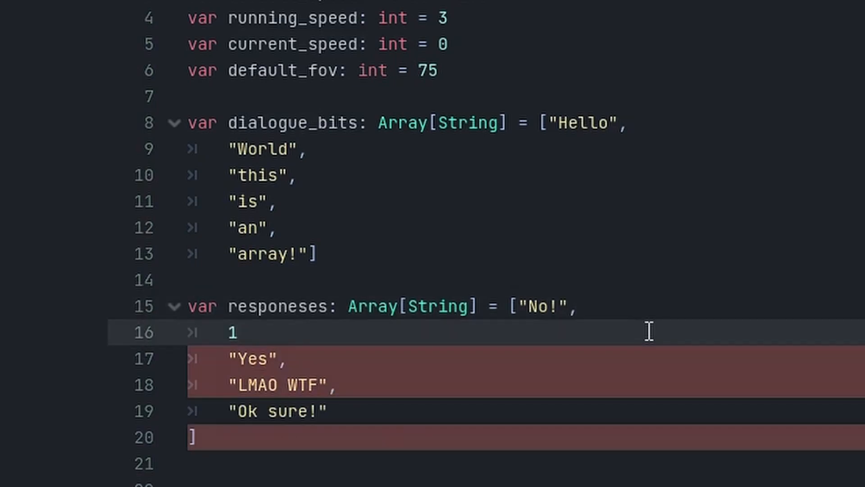
Add 1 to responeses, try Array[String, int], then fall back to a plain Array hint
text(,)
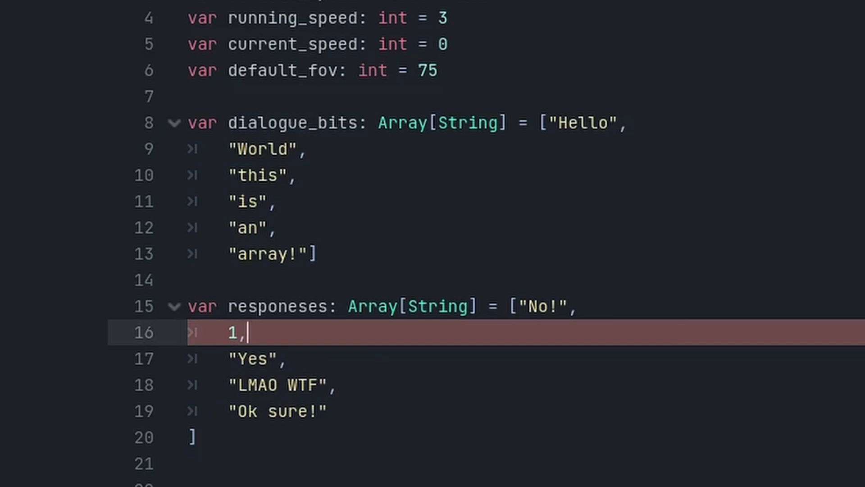
mouse_move(396, 343)
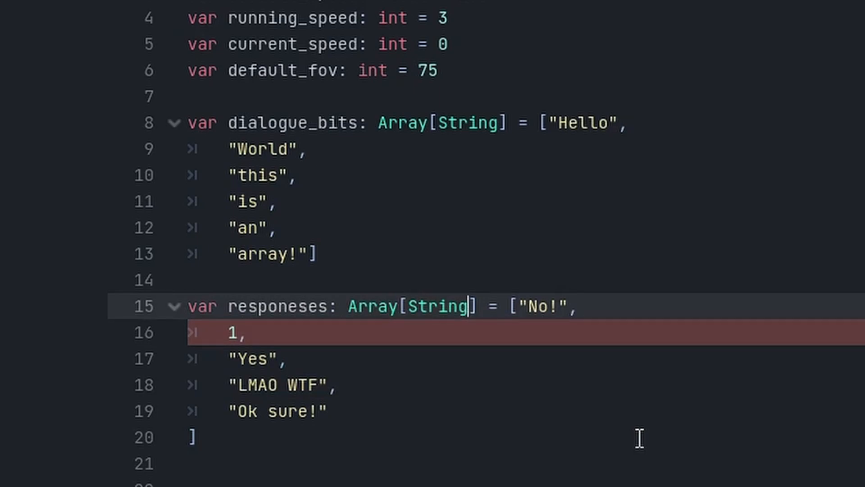
text(, int)
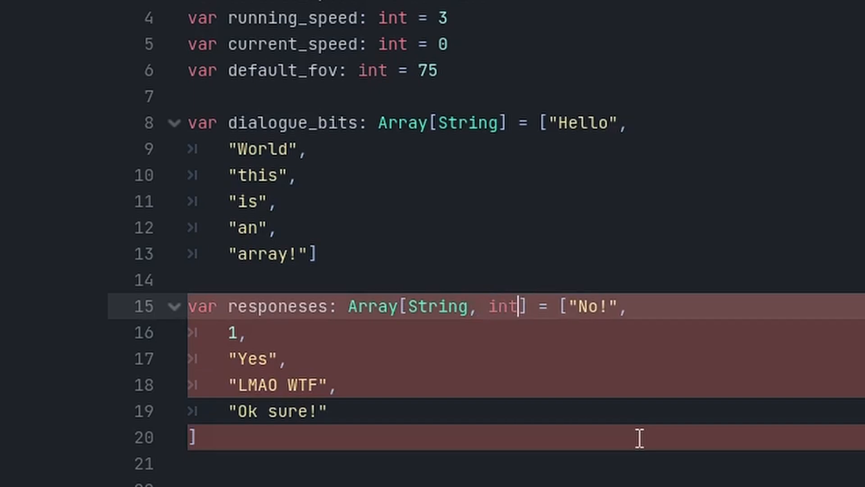
key(BackSpace)
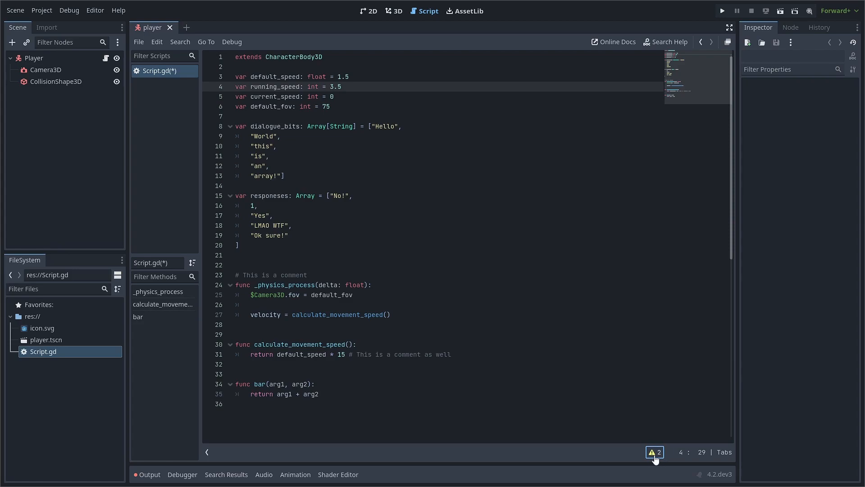
mouse_move(656, 452)
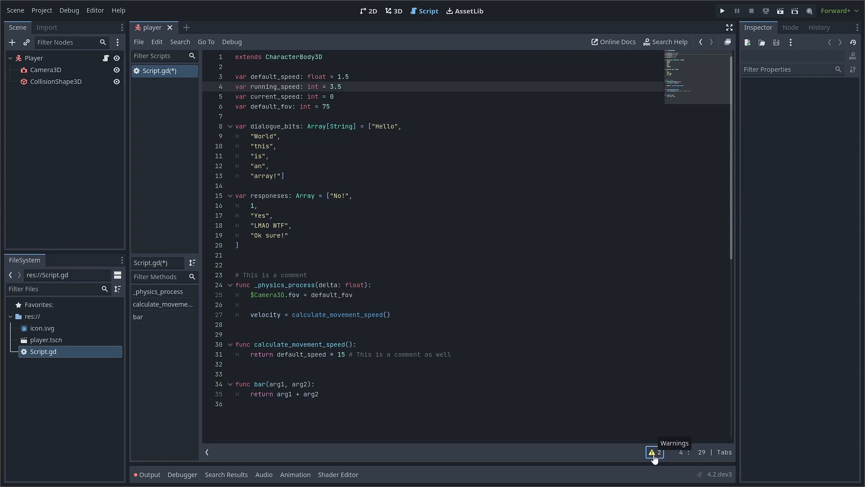
Expand the warnings panel showing the line-4 narrowing conversion and unused delta
click(656, 452)
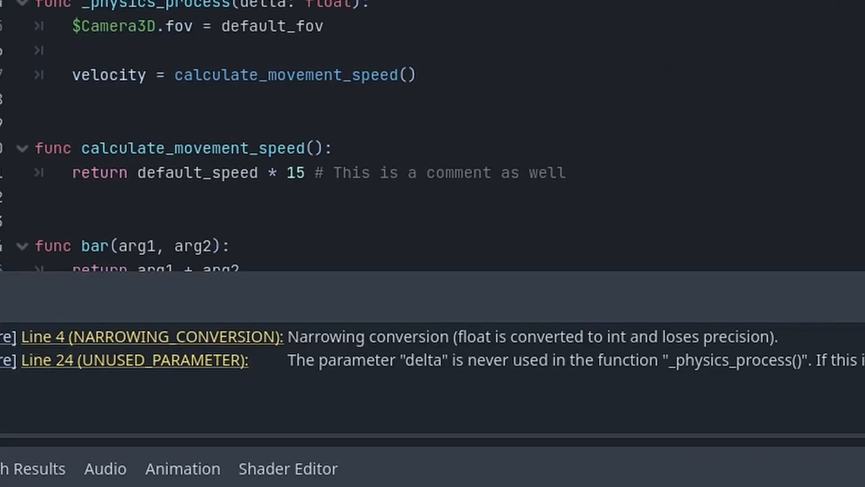
mouse_move(746, 373)
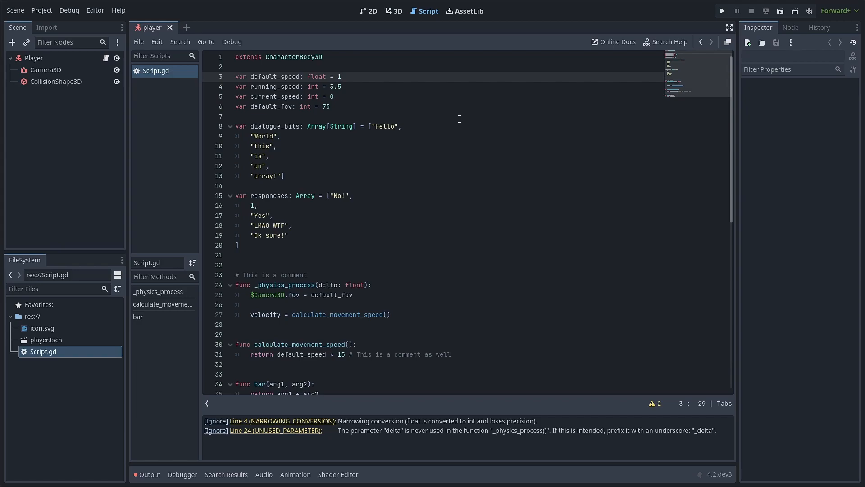
mouse_move(459, 119)
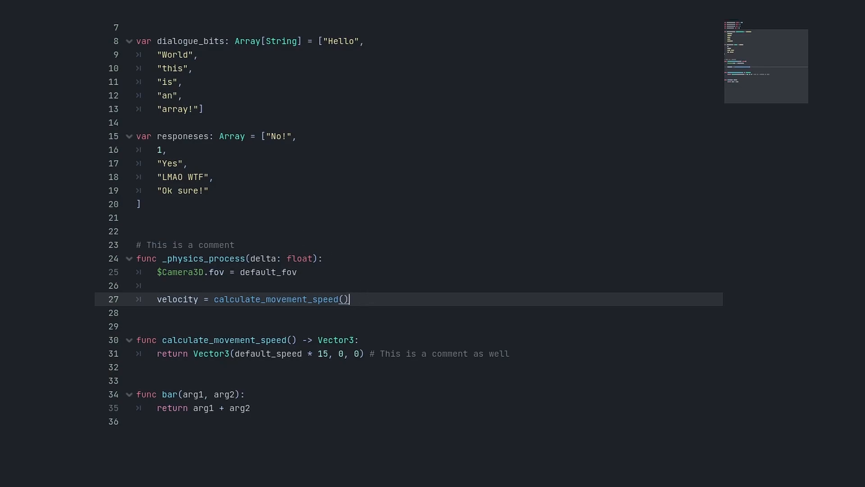
Add safe_margin = bar(1.4, 3) and type bar's parameters as arg1: int, arg2: float
text(safe_margin = bar()
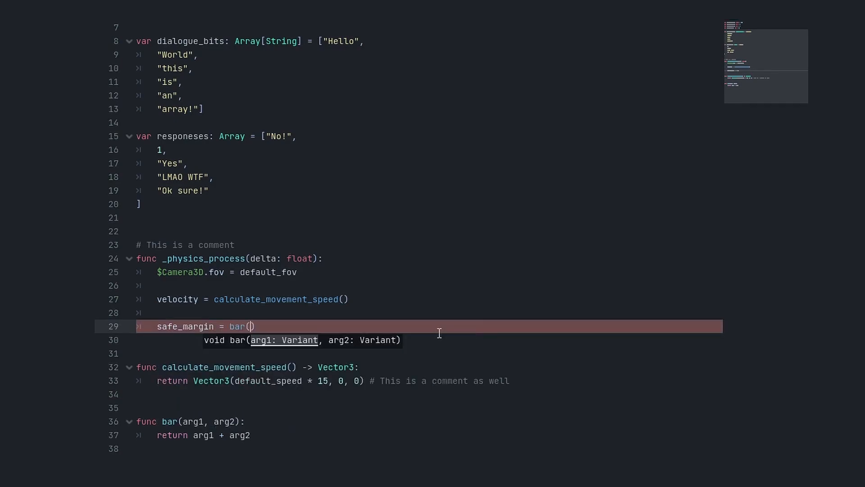
text(1.)
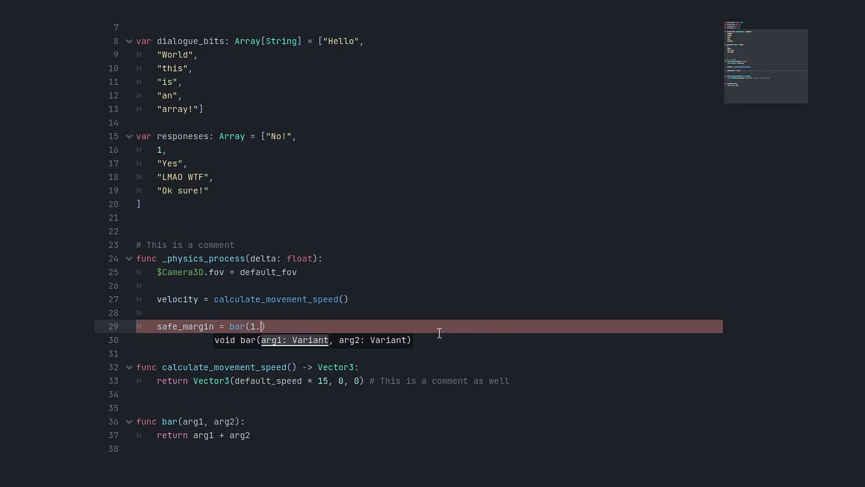
text(4,)
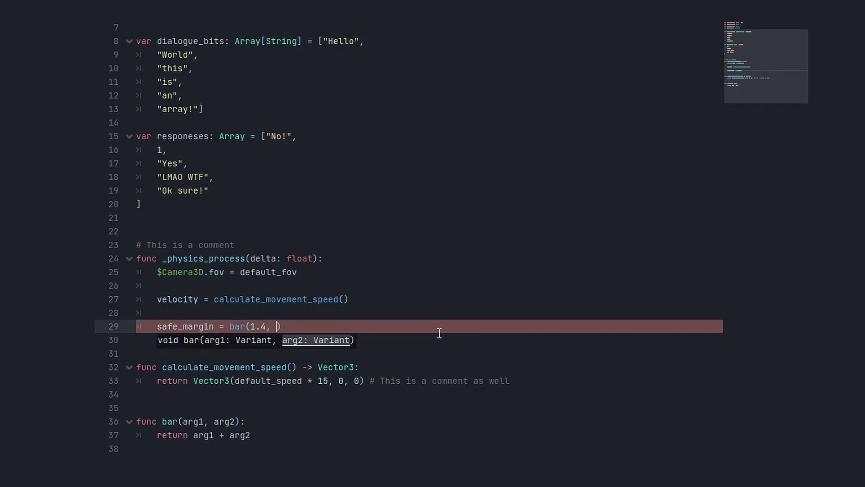
text(3)
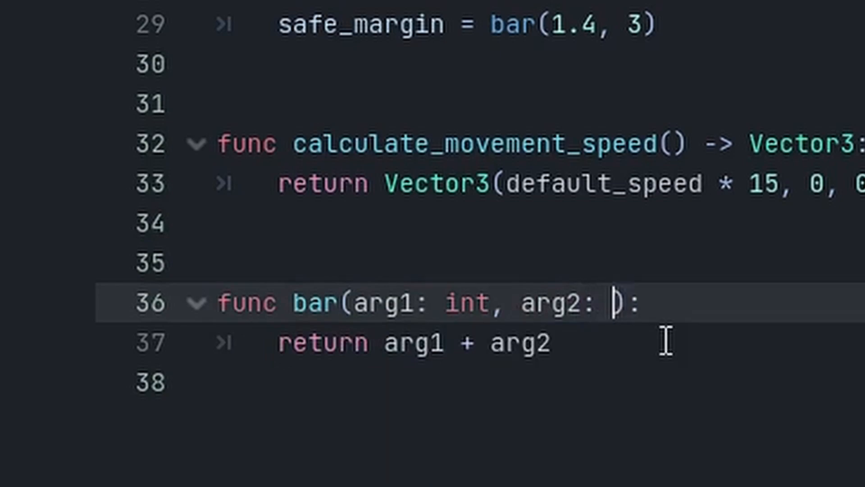
text(float)
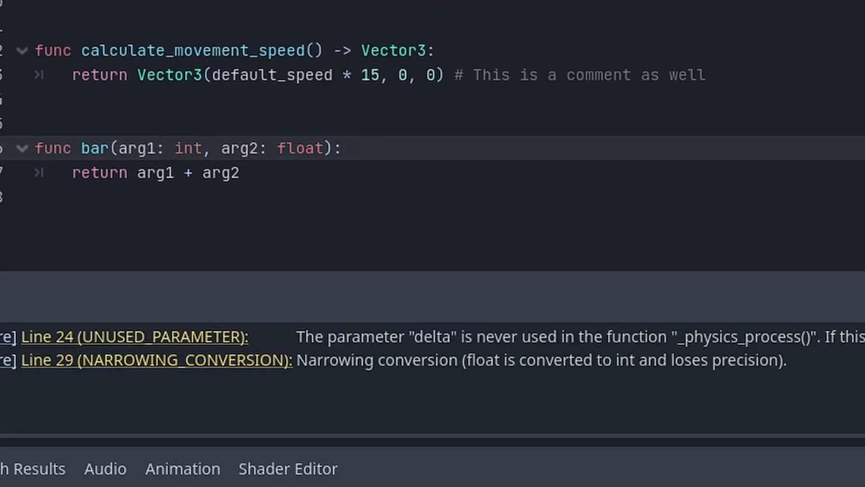
mouse_move(630, 359)
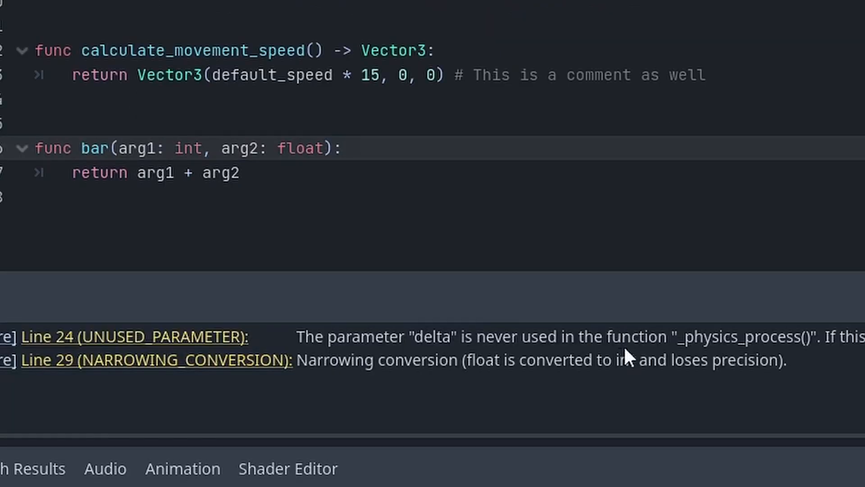
mouse_move(762, 378)
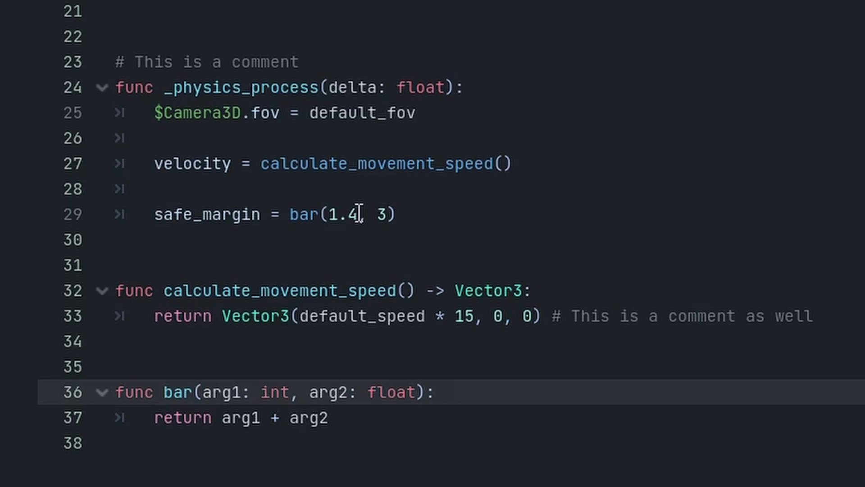
double_click(352, 215)
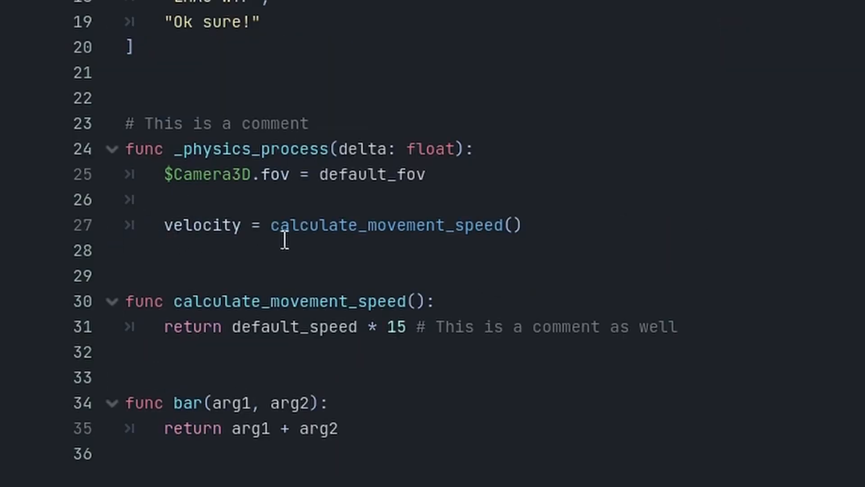
mouse_move(309, 235)
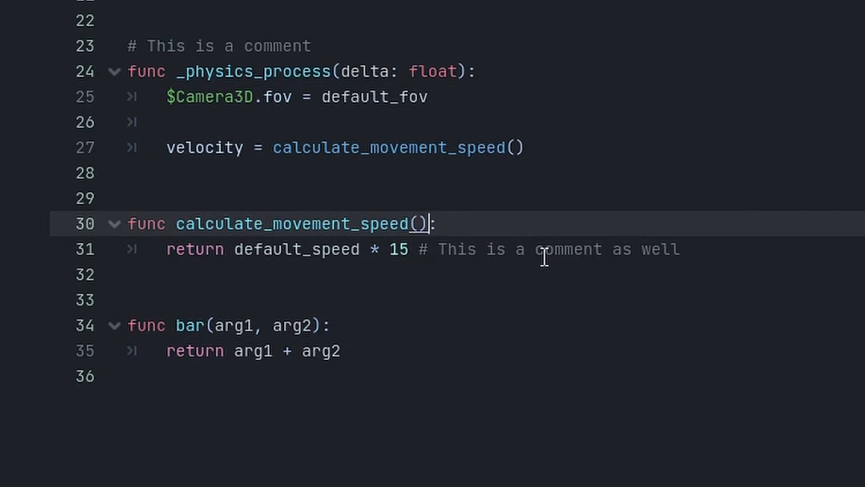
Give calculate_movement_speed a -> Vector3 return type returning Vector3(default_speed * 15, 0, 0)
text(-)
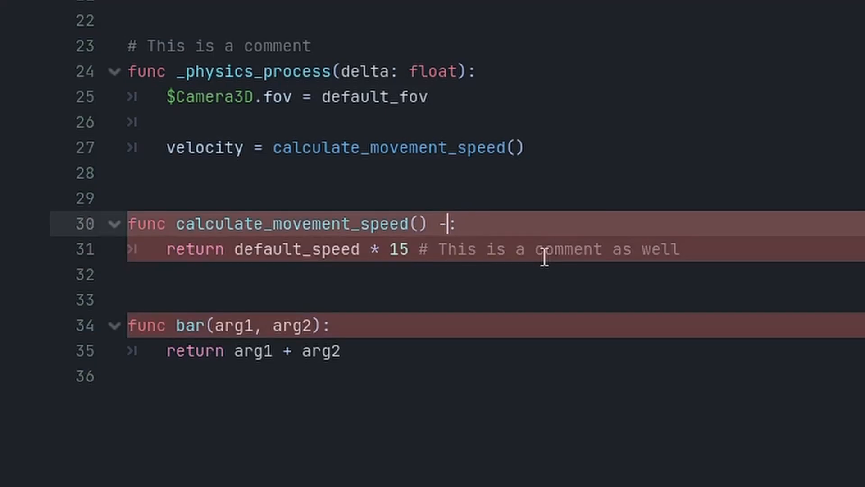
text(>)
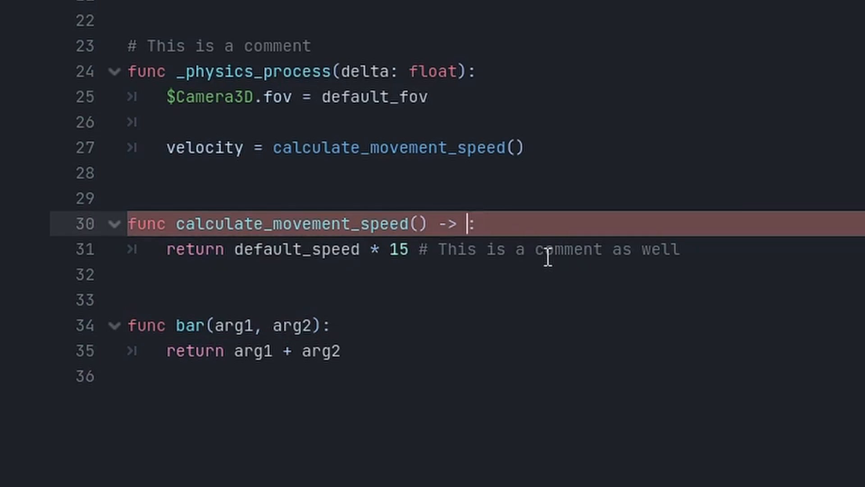
mouse_move(209, 148)
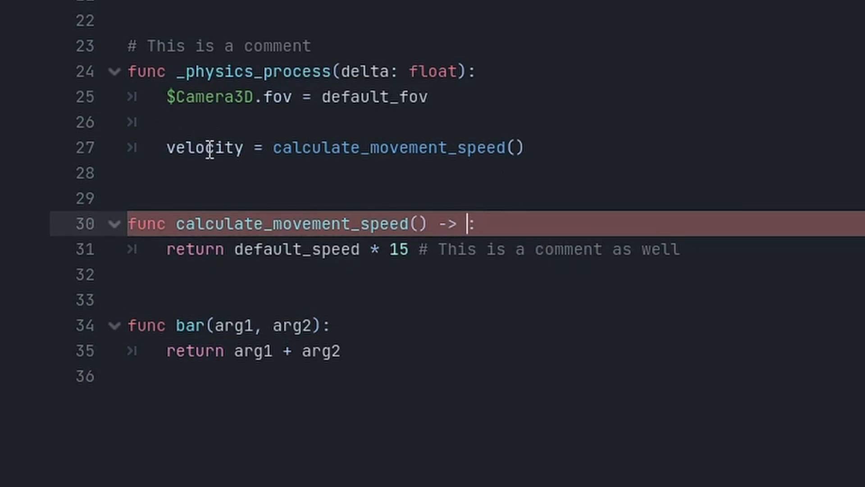
text(Vec)
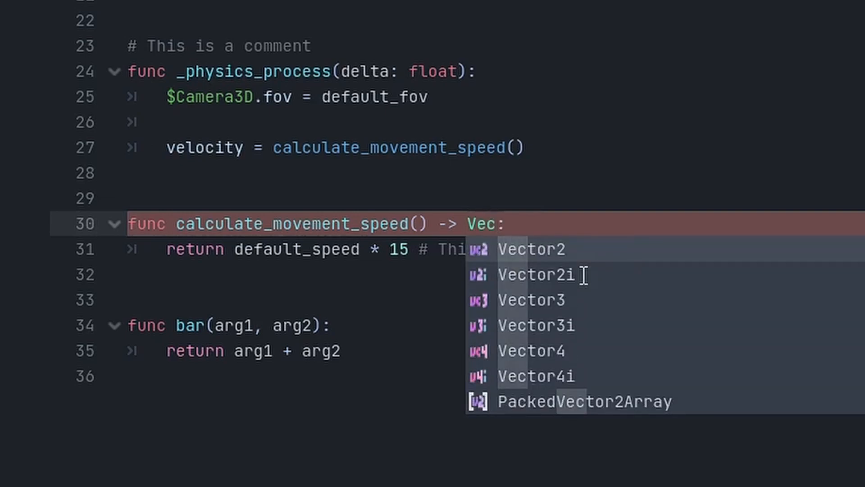
click(532, 299)
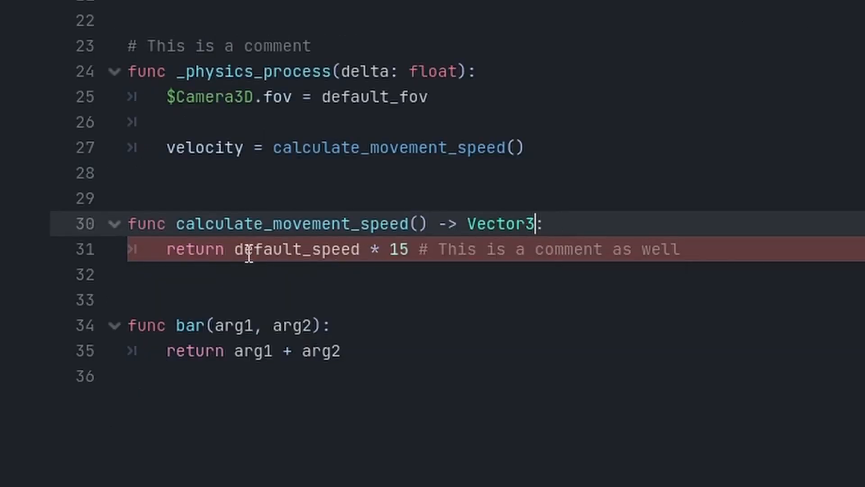
text(Vector3(default_speed * 15, 0, 0))
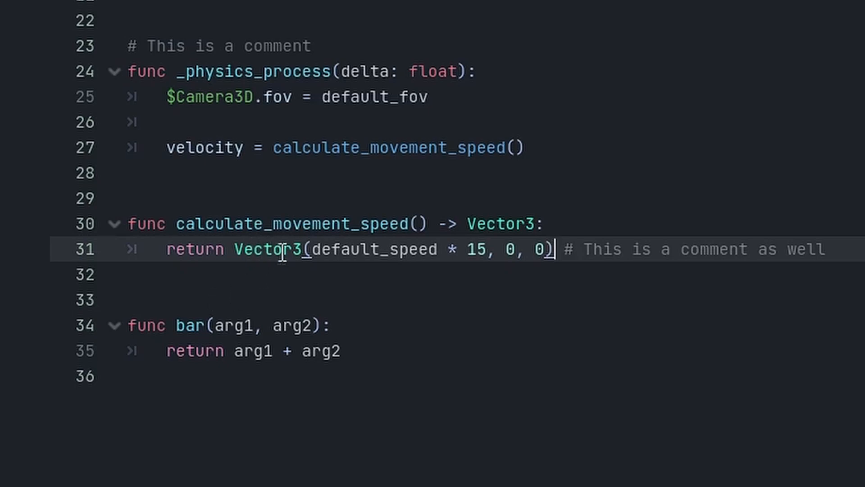
mouse_move(206, 158)
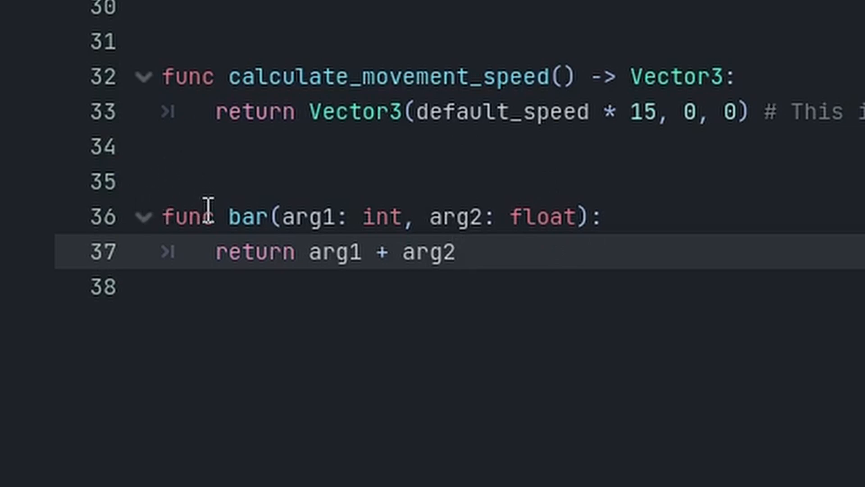
mouse_move(521, 215)
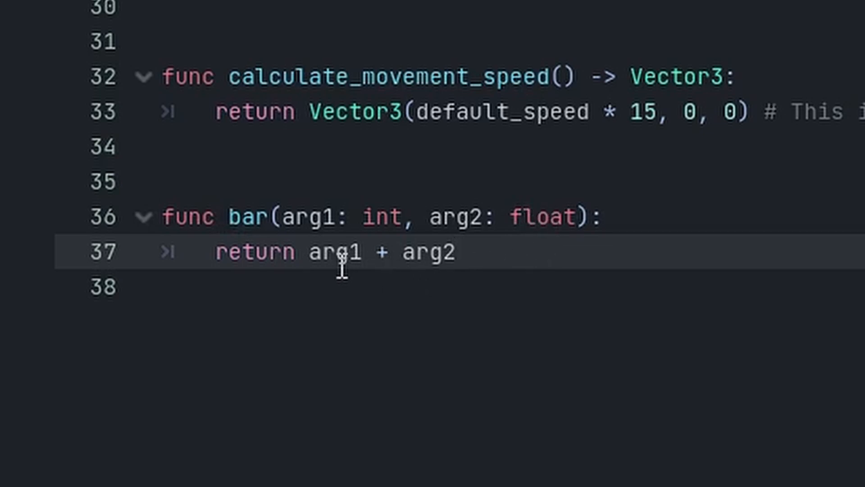
mouse_move(436, 252)
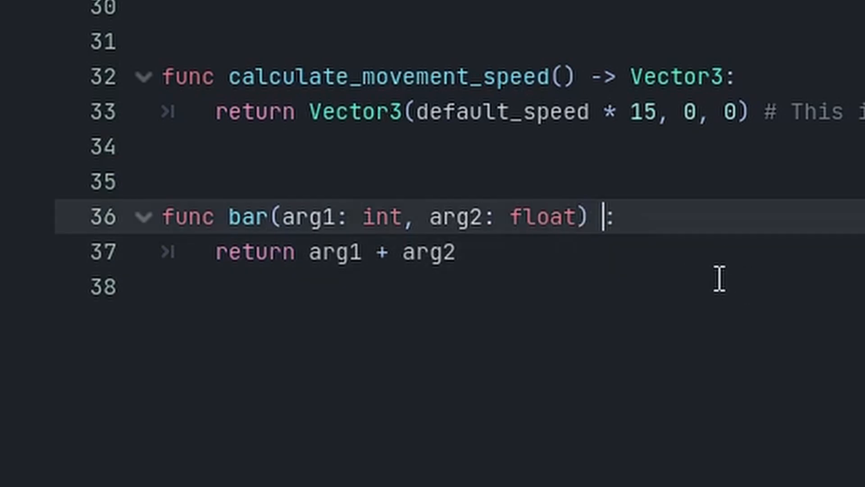
Add -> float as bar's return type via autocomplete
text(-> fl)
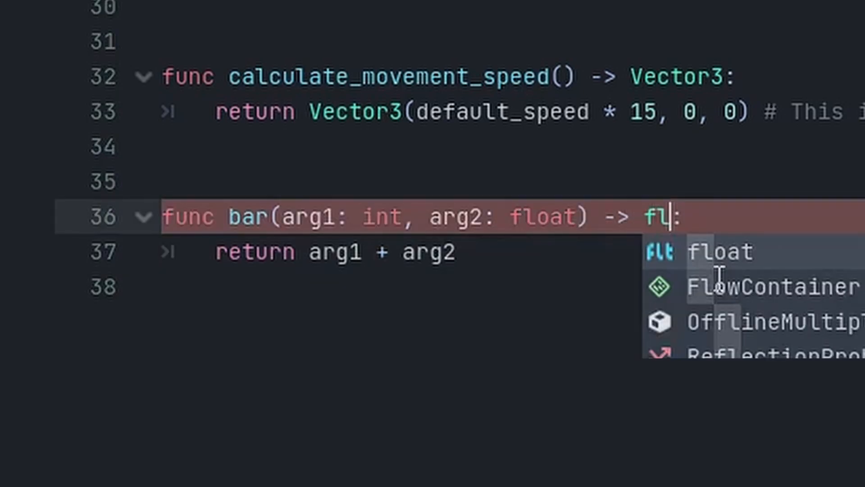
click(717, 252)
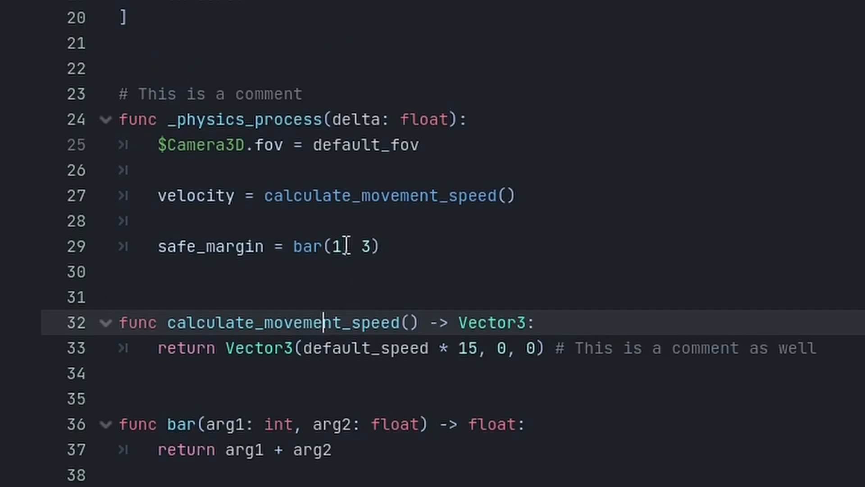
Declare bar_arg1: int = 1 and bar_arg2: int = 3 and pass them to bar in safe_margin
text(,)
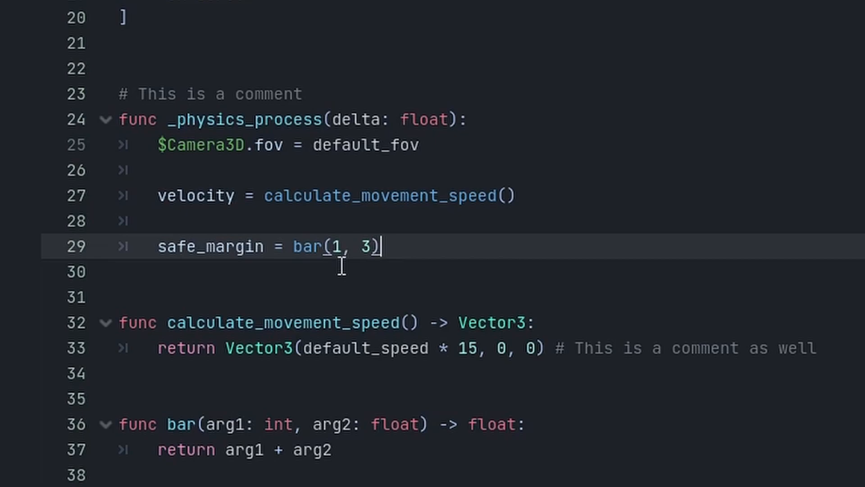
mouse_move(373, 265)
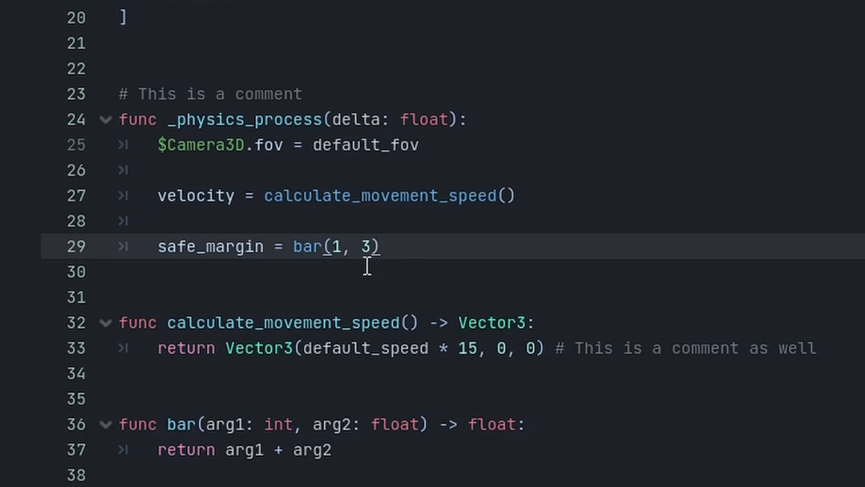
mouse_move(389, 246)
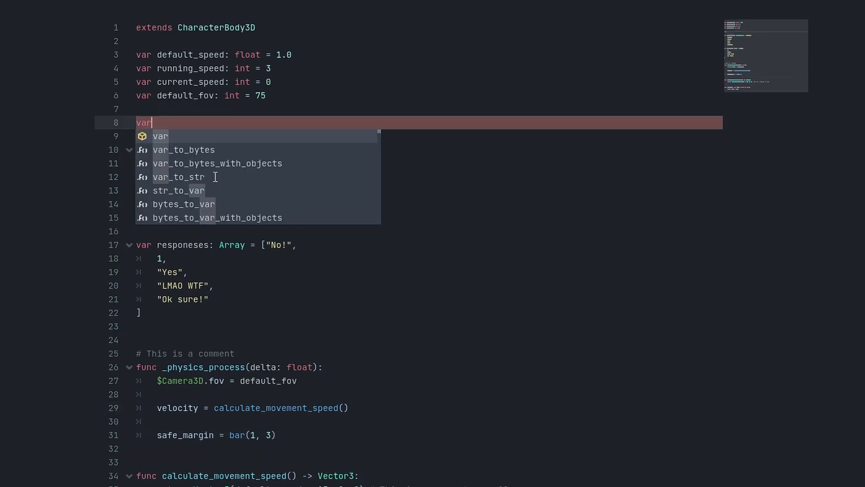
text(bar_)
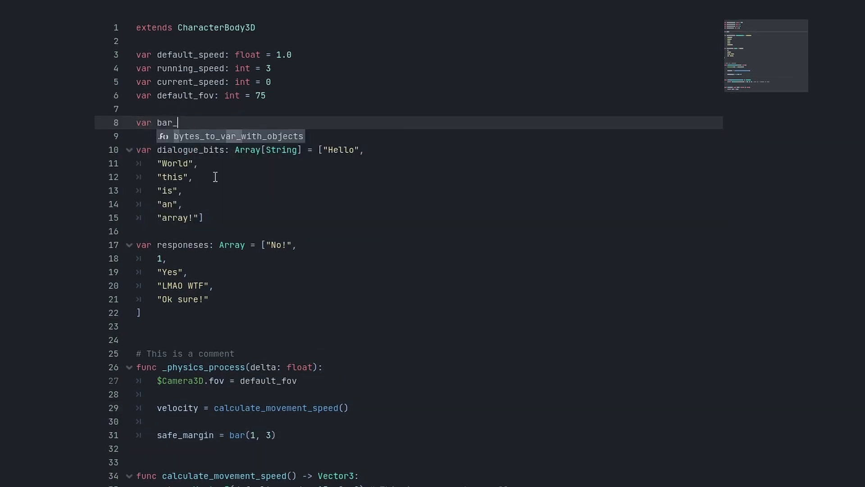
text(arg1: int = 1)
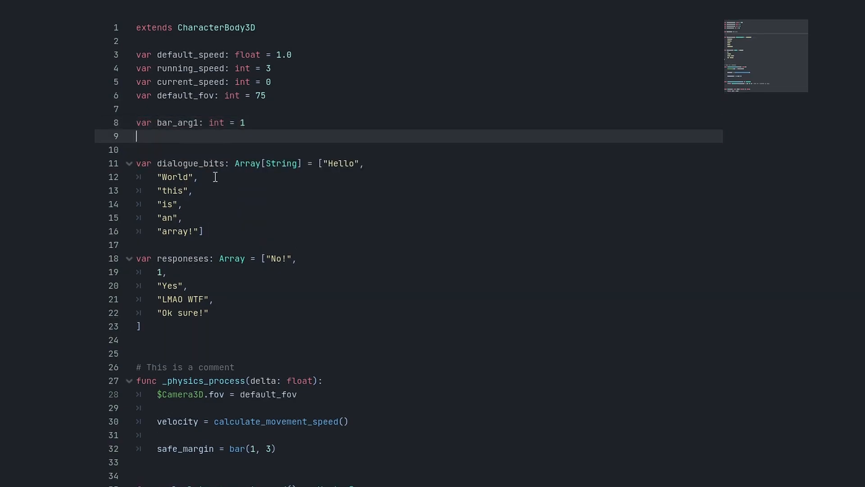
text(var bar_arg)
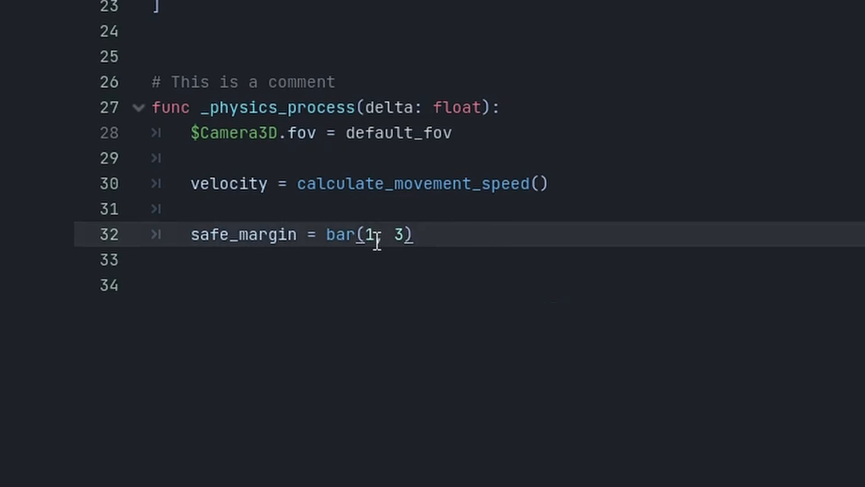
text(bar_arg)
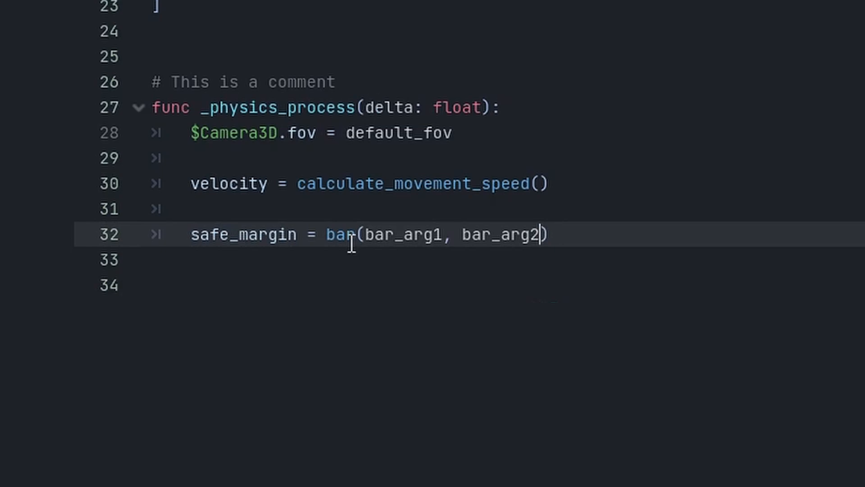
mouse_move(390, 242)
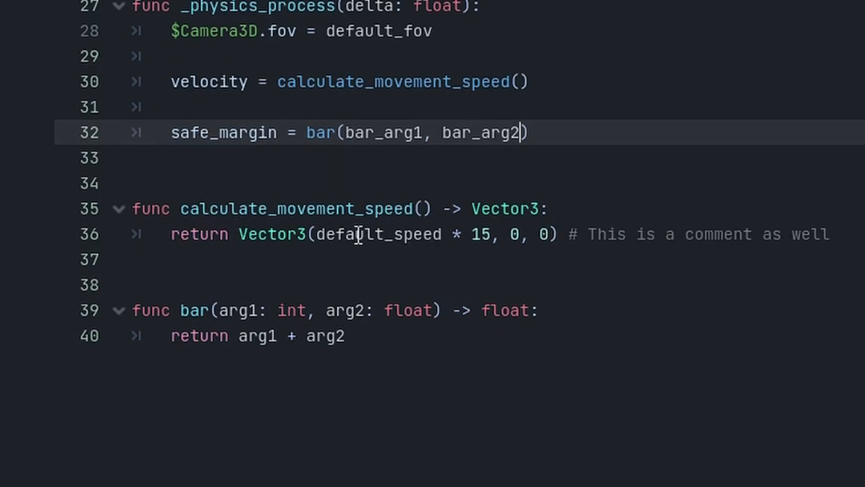
mouse_move(495, 244)
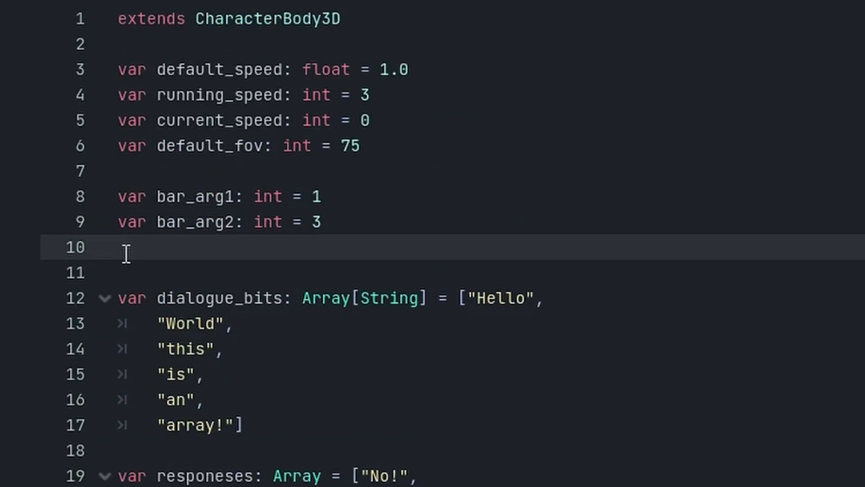
Declare var acceleration: int = 15 and use acceleration in calculate_movement_speed instead of 15
text(var accel)
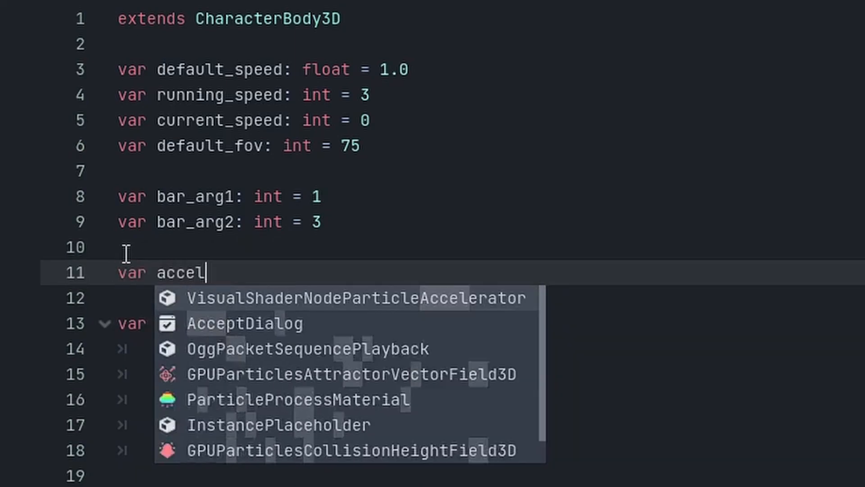
text(eration: int)
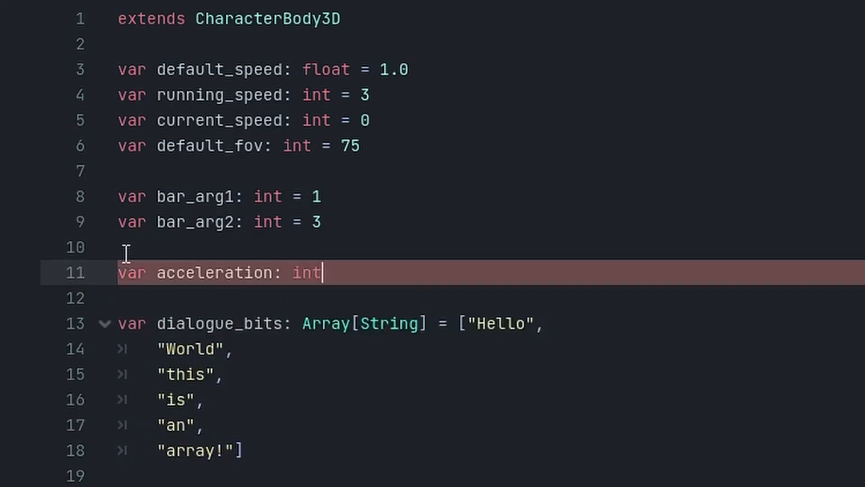
text(= 15)
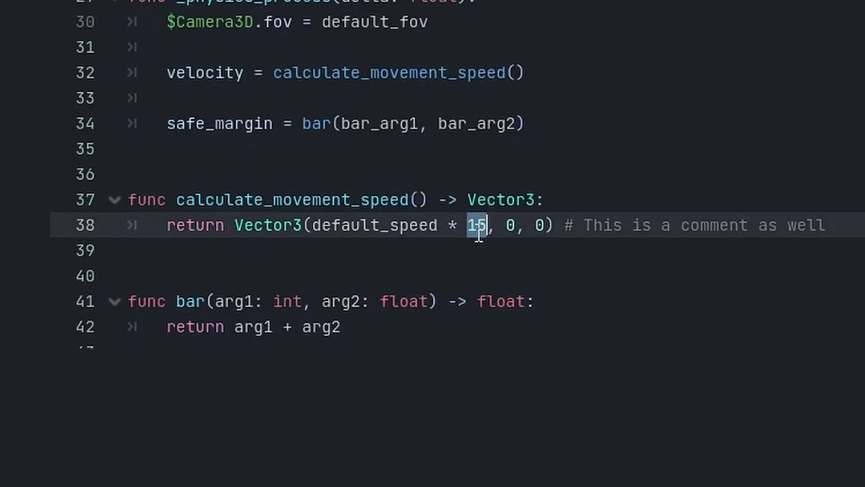
text(acceleration)
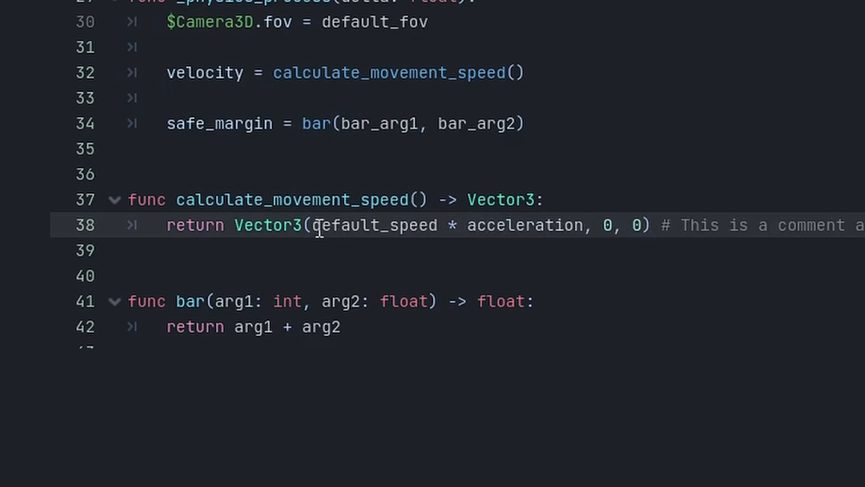
mouse_move(665, 259)
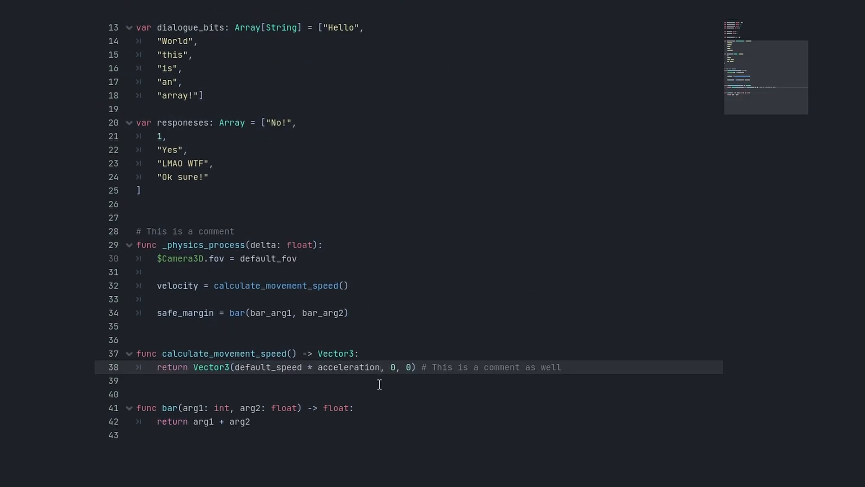
Change the acceleration value to 4 and review the script
click(380, 367)
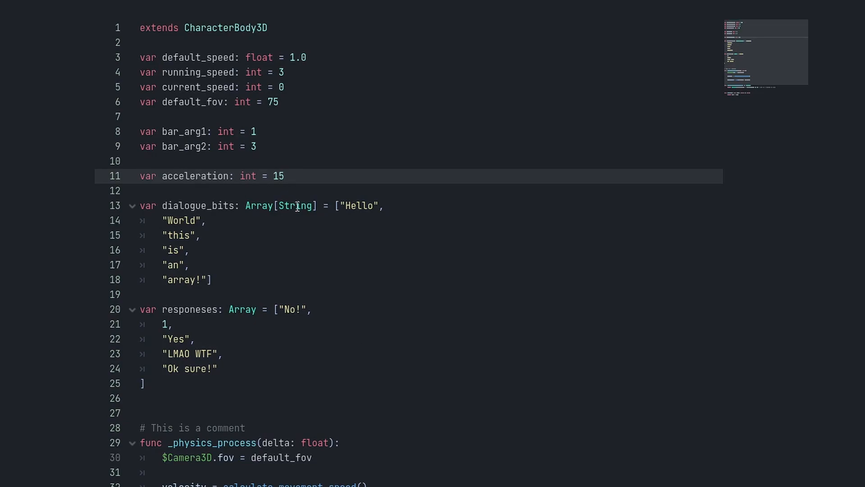
text(4)
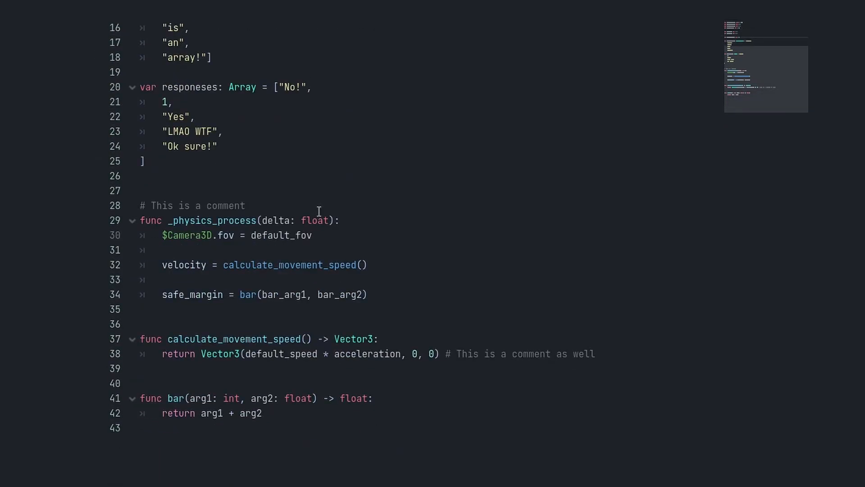
scroll(up, 3)
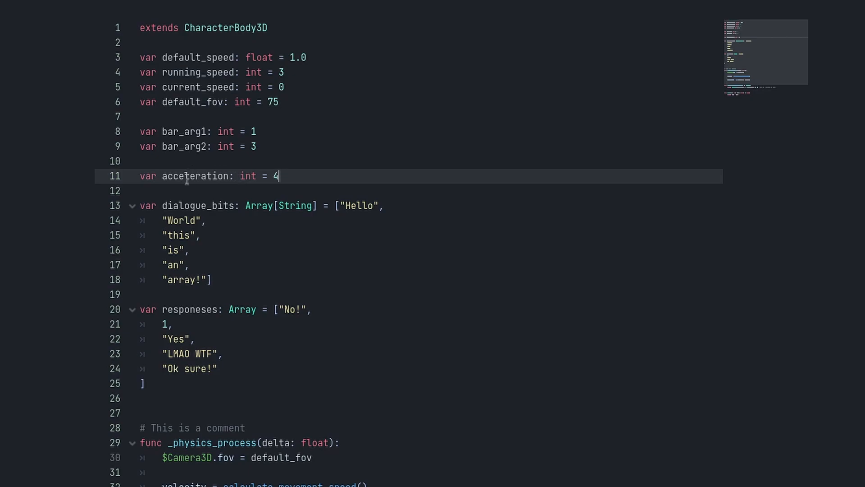
scroll(down, 3)
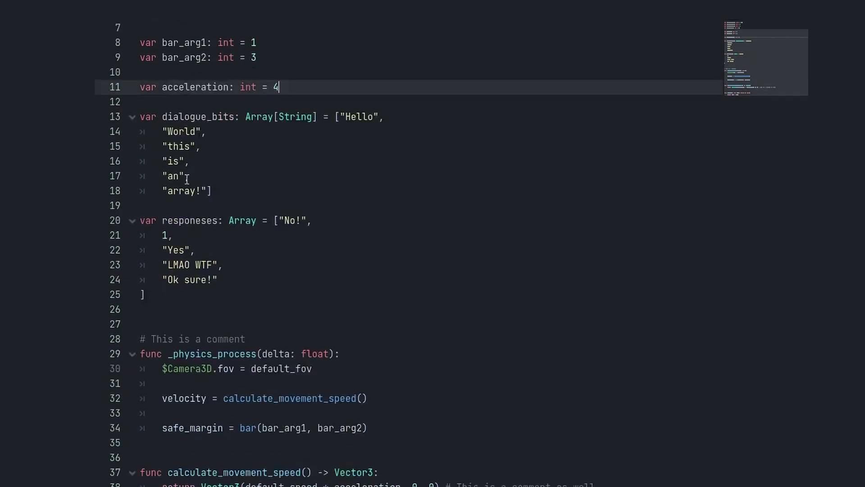
scroll(down, 3)
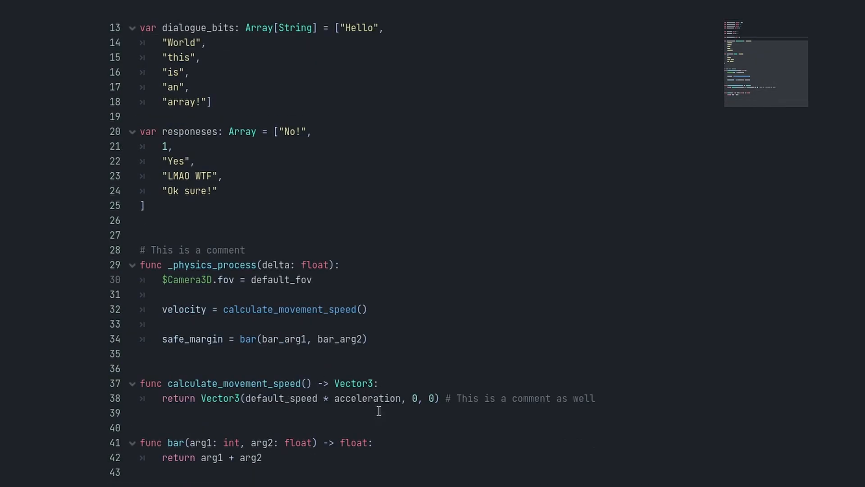
click(266, 397)
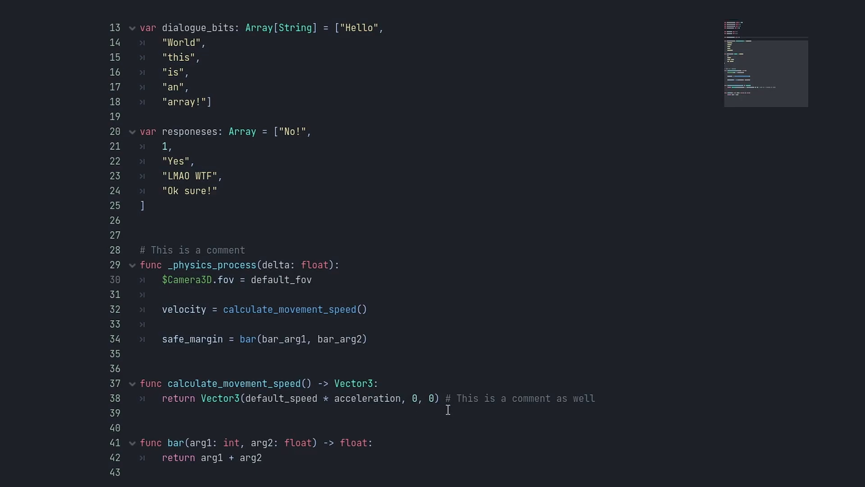
mouse_move(415, 426)
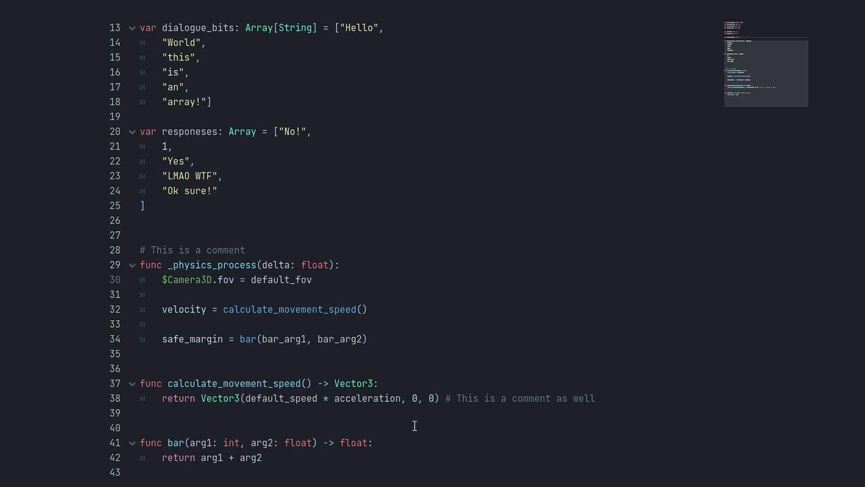
mouse_move(406, 417)
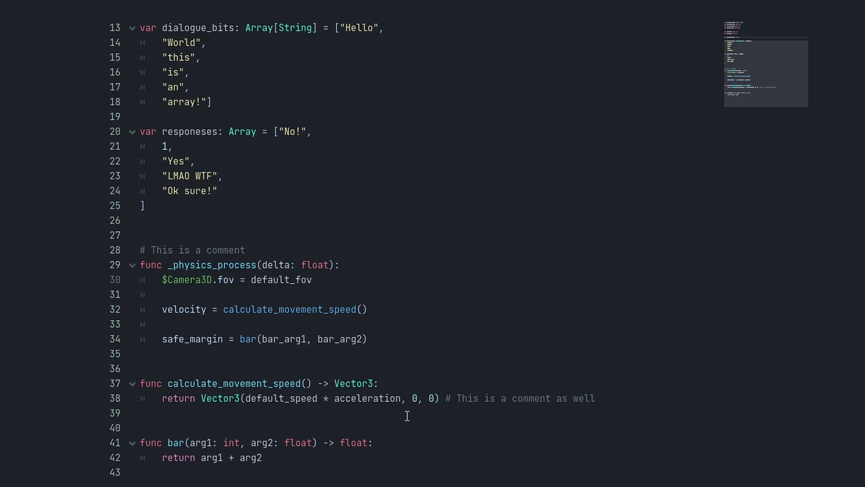
mouse_move(382, 447)
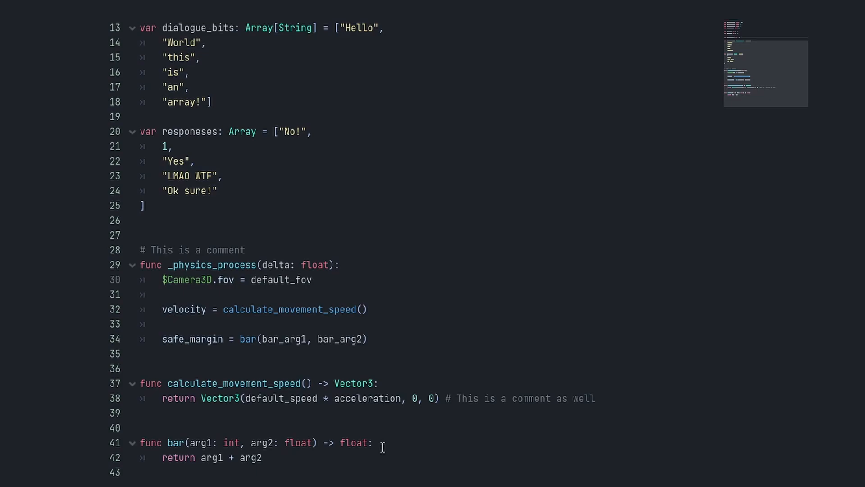
mouse_move(425, 404)
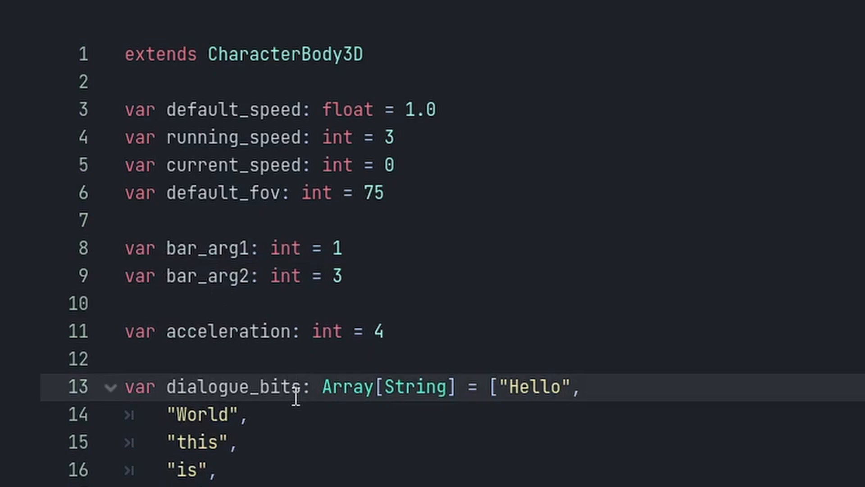
mouse_move(135, 245)
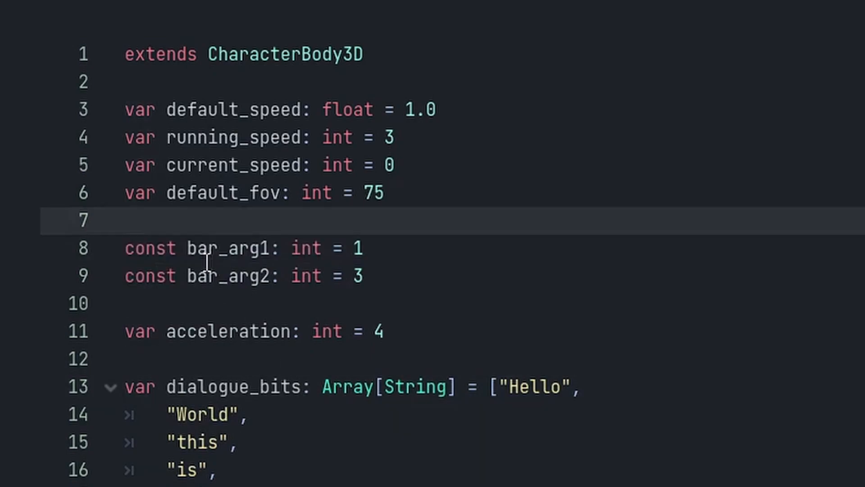
mouse_move(223, 237)
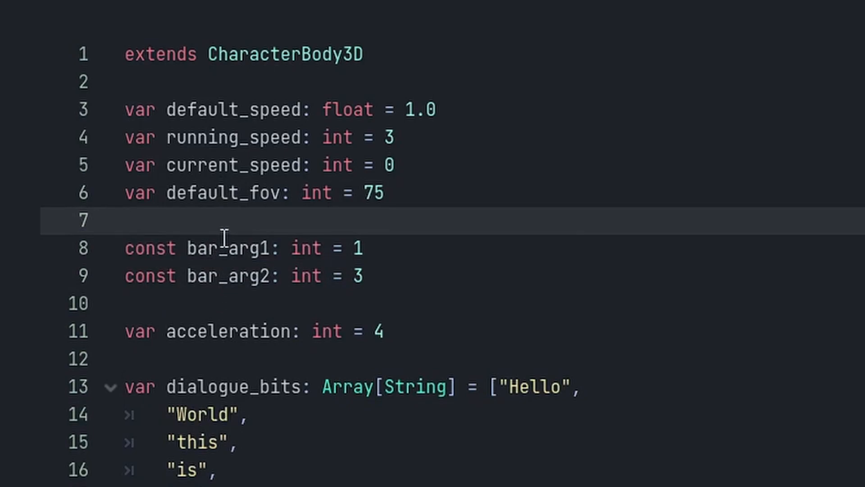
mouse_move(234, 275)
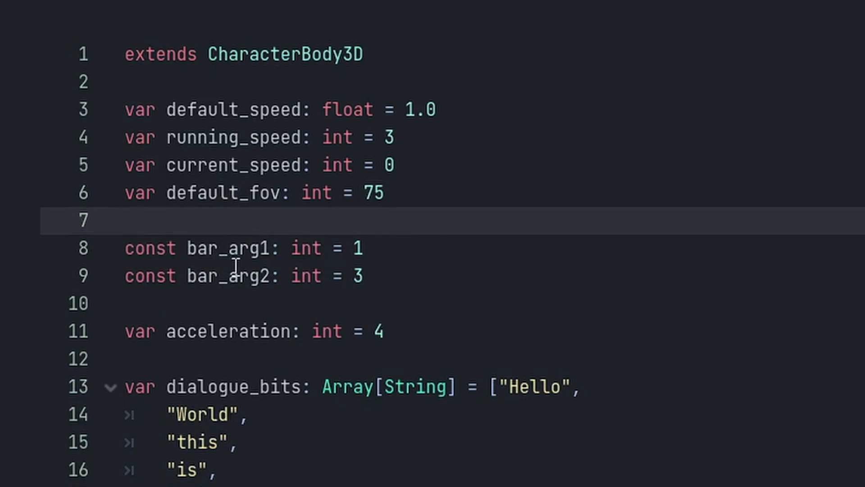
mouse_move(265, 275)
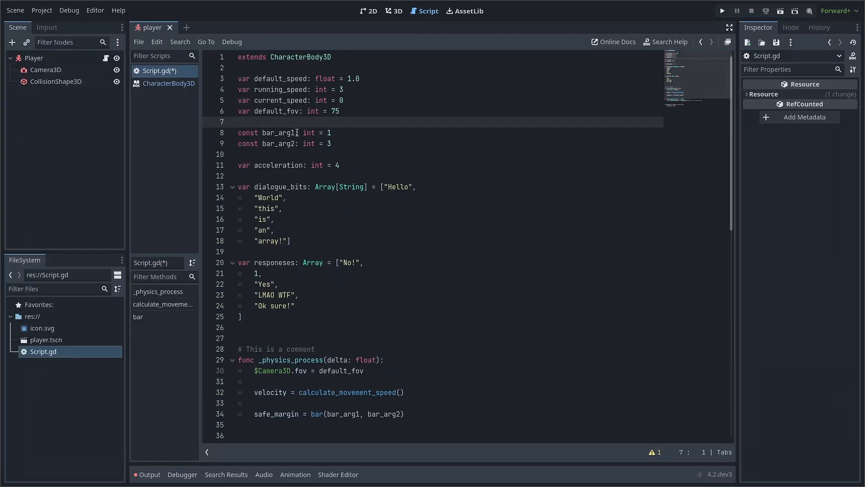
Convert the selected constant names to uppercase BAR_ARG1 and BAR_ARG2 via Edit > Convert Case
double_click(278, 133)
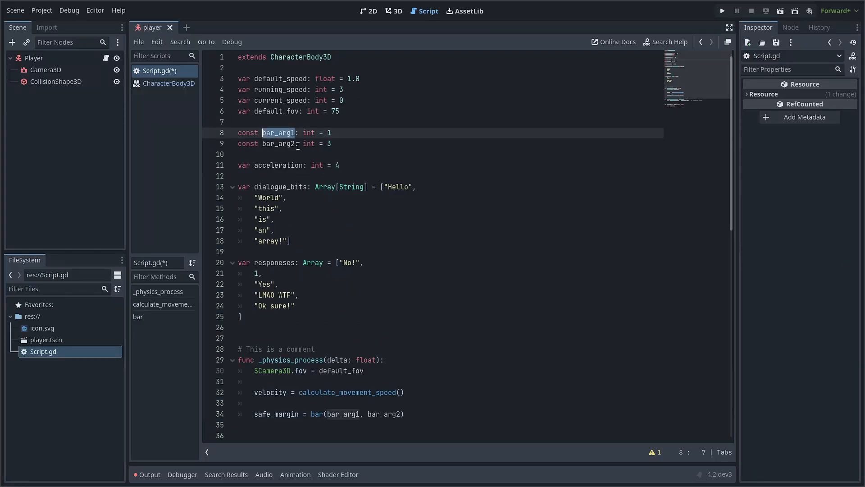
click(157, 41)
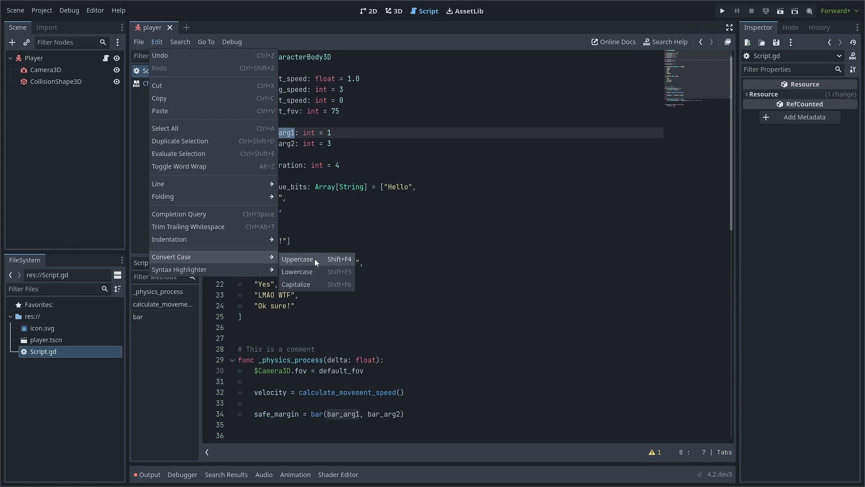
click(297, 259)
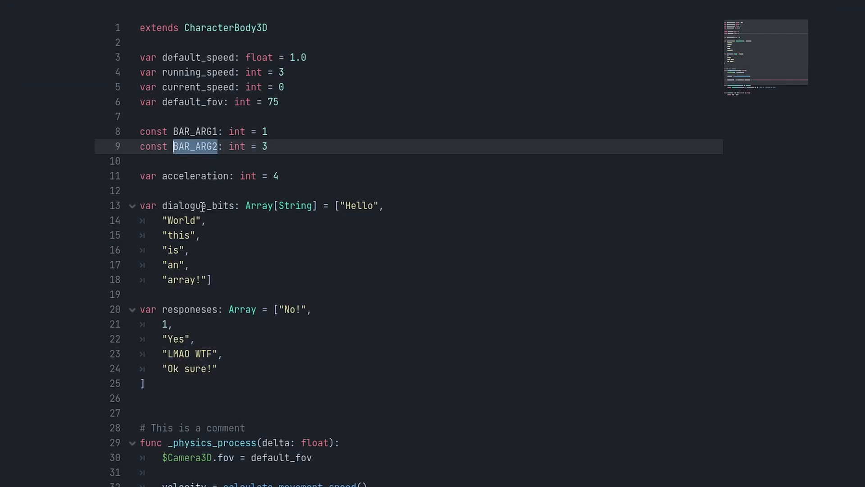
scroll(down, 3)
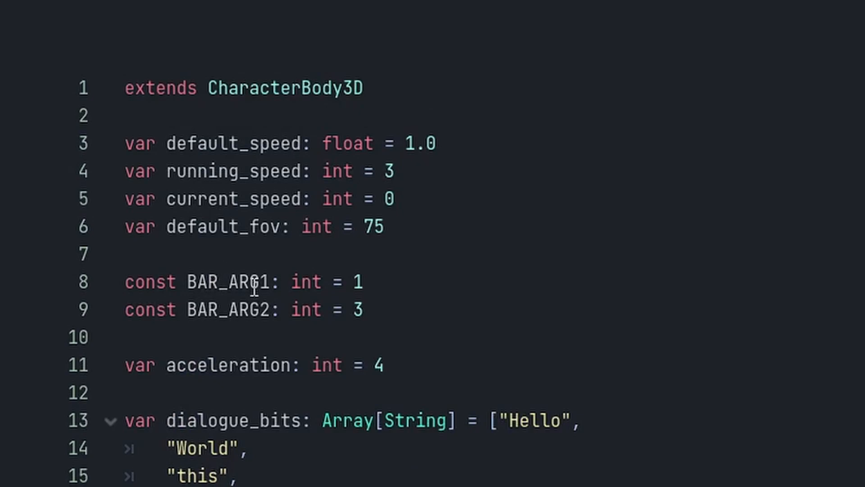
mouse_move(207, 323)
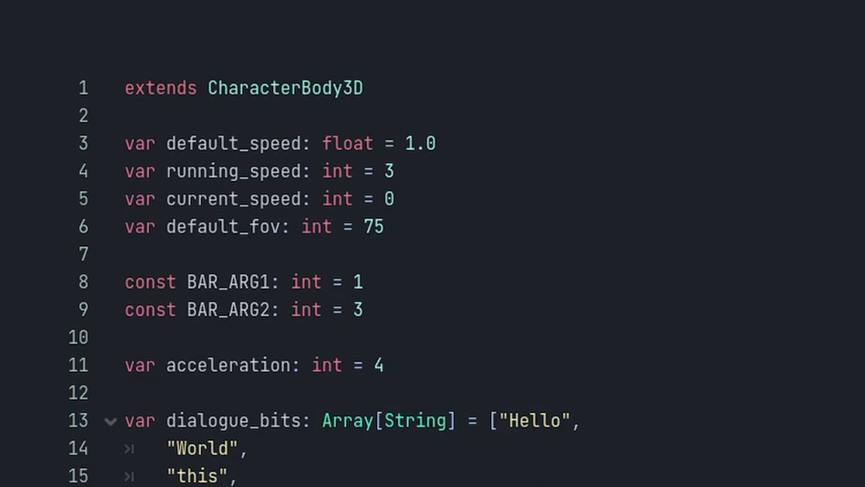
scroll(down, 3)
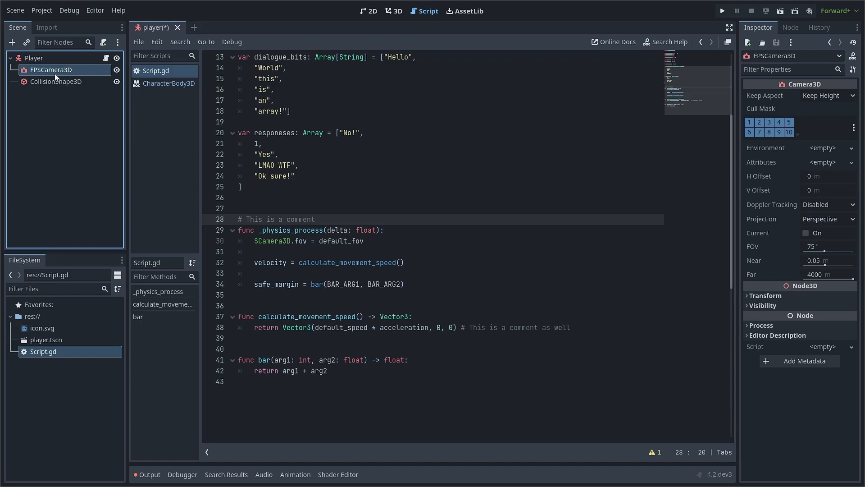
mouse_move(228, 237)
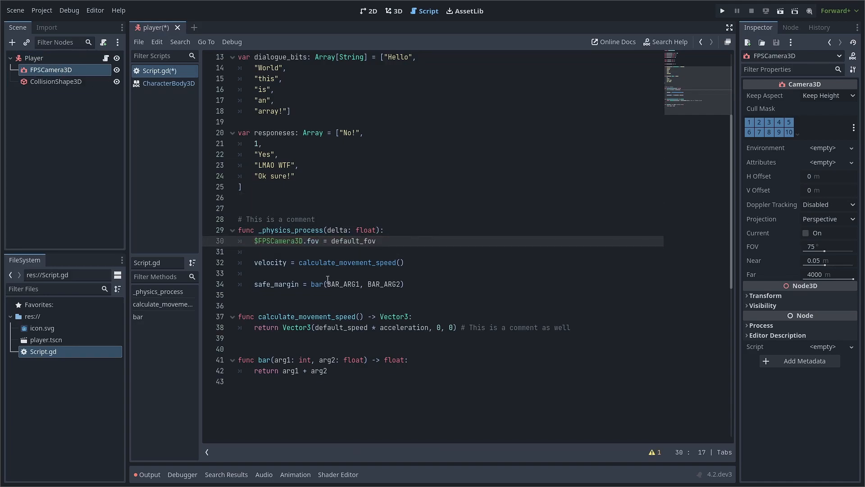
mouse_move(346, 258)
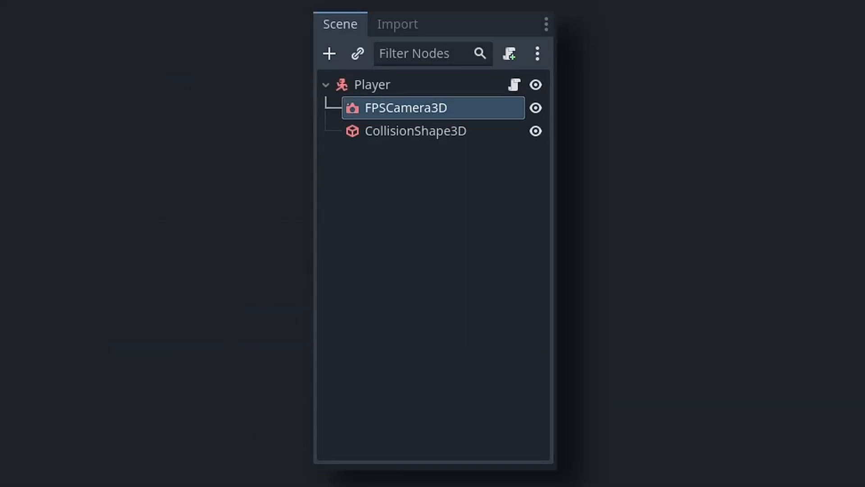
Bring up the FPSCamera3D node's actions to enable Access as Unique Name
right_click(404, 107)
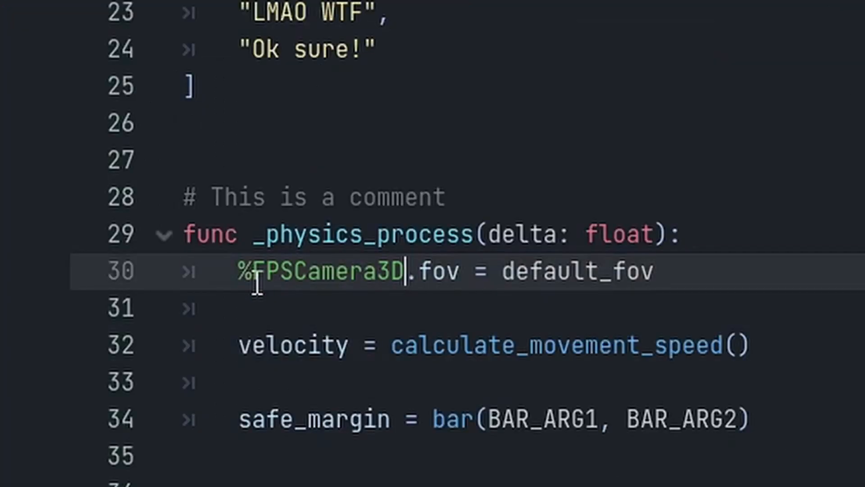
mouse_move(221, 273)
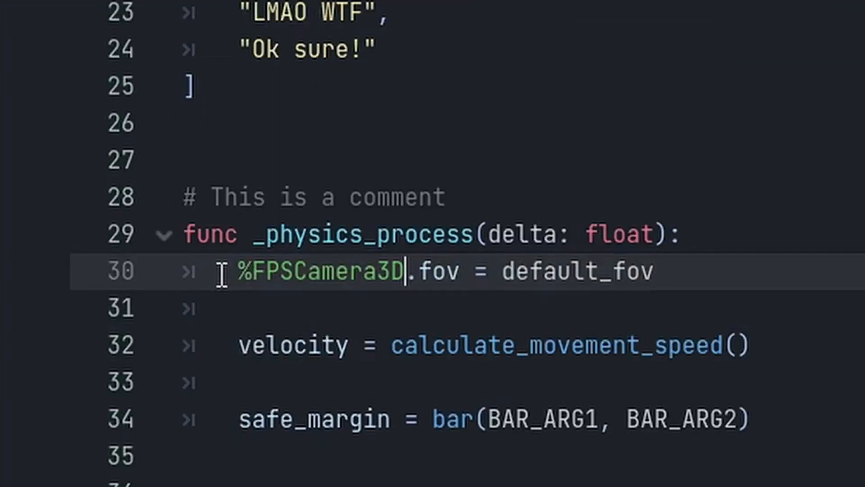
mouse_move(310, 292)
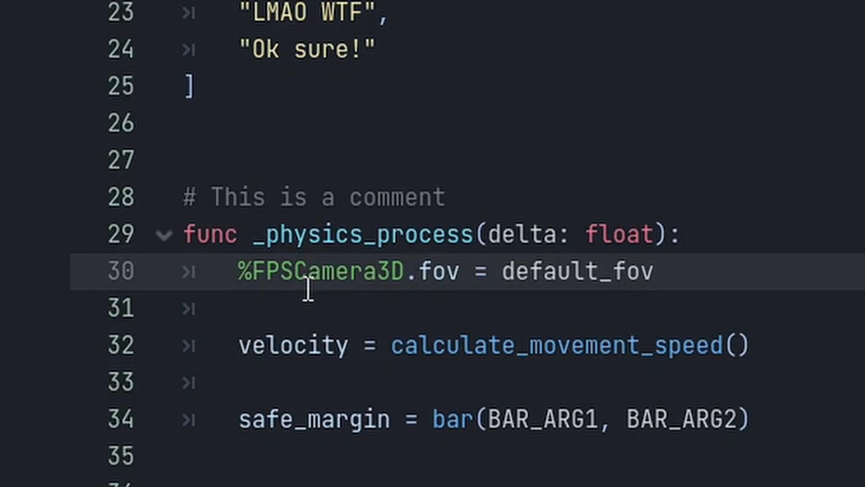
mouse_move(340, 314)
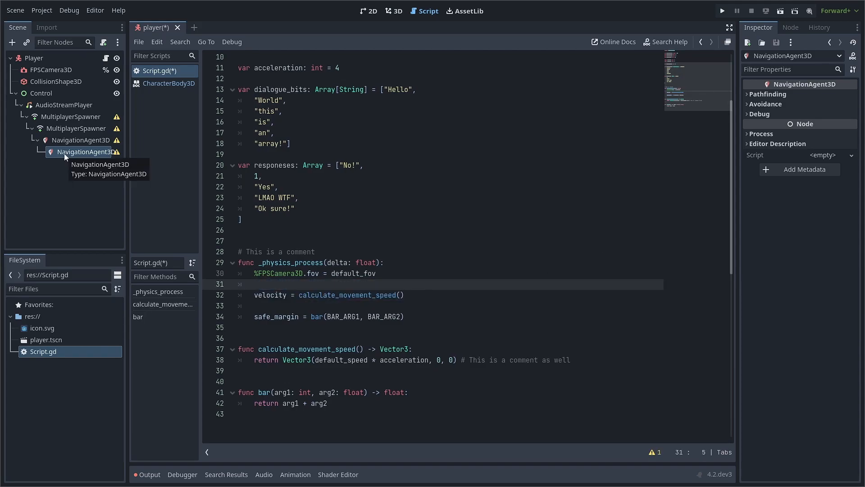
Bring up the Scene dock actions for the nested test nodes under Player
right_click(85, 152)
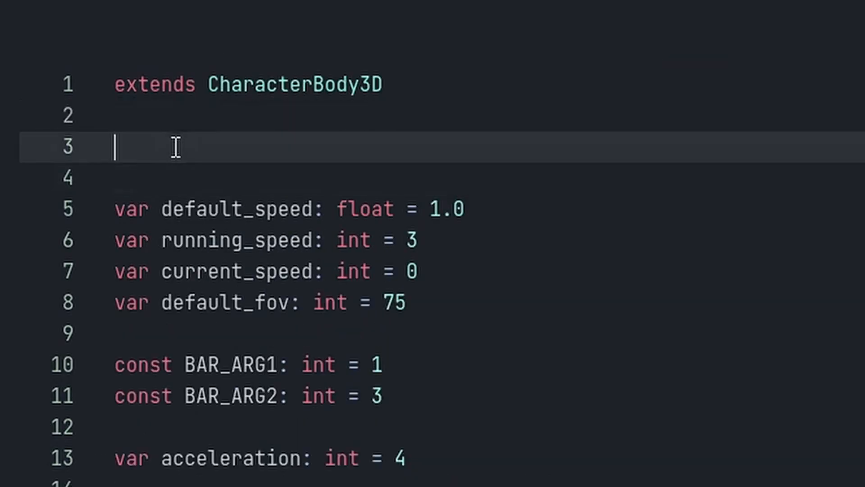
text(@)
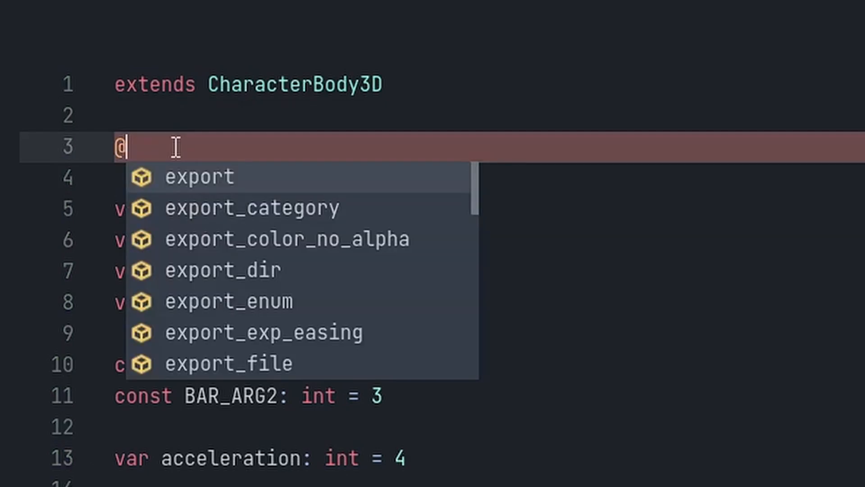
text(onready var)
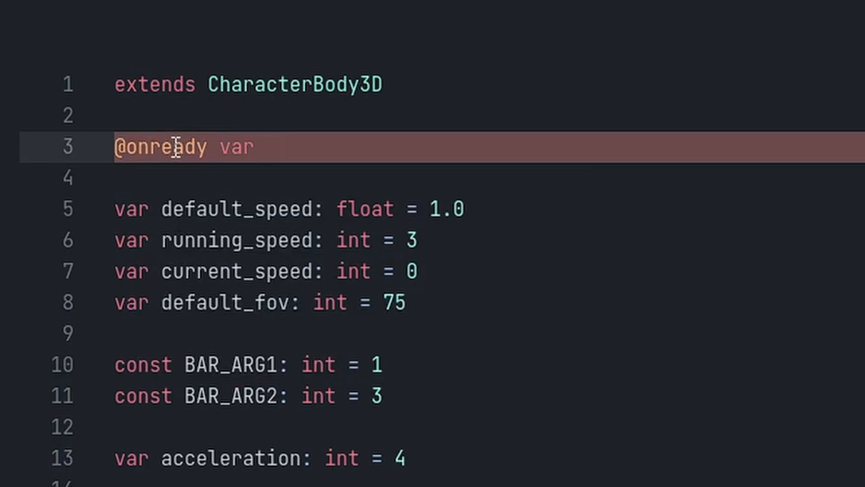
text(fps_camera)
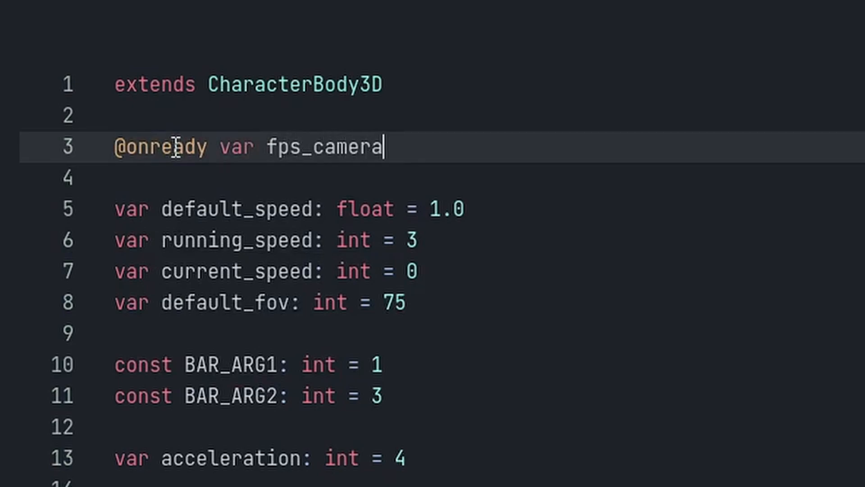
text(: Camera3D =)
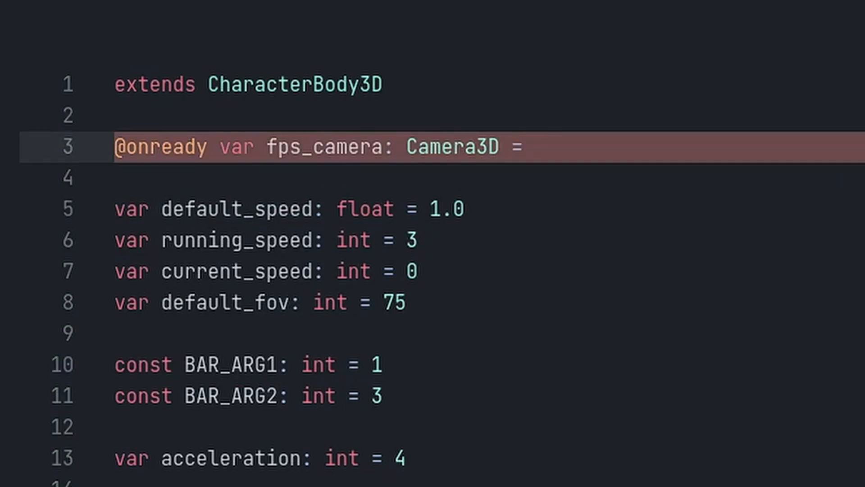
text($FPSCamera3D)
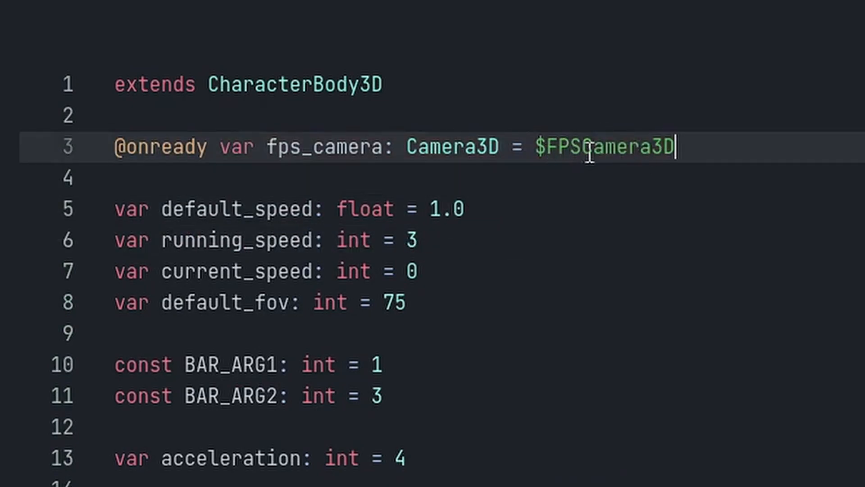
key(Backspace)
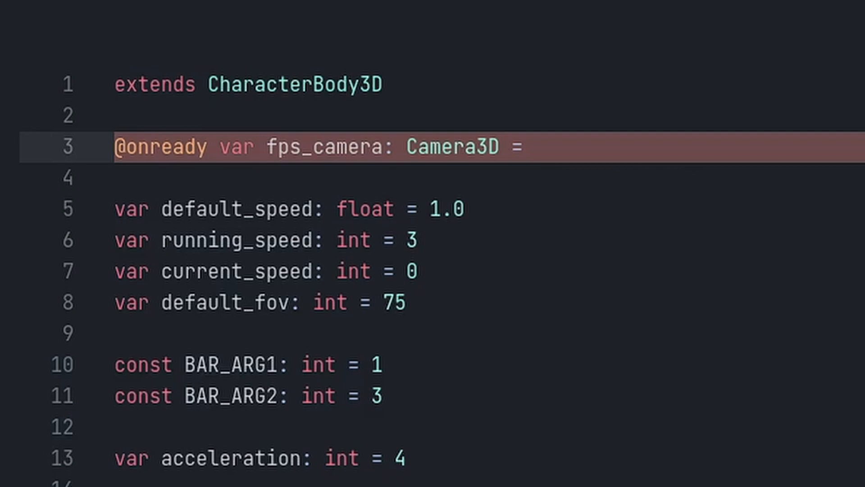
text(%FPSCamera3D)
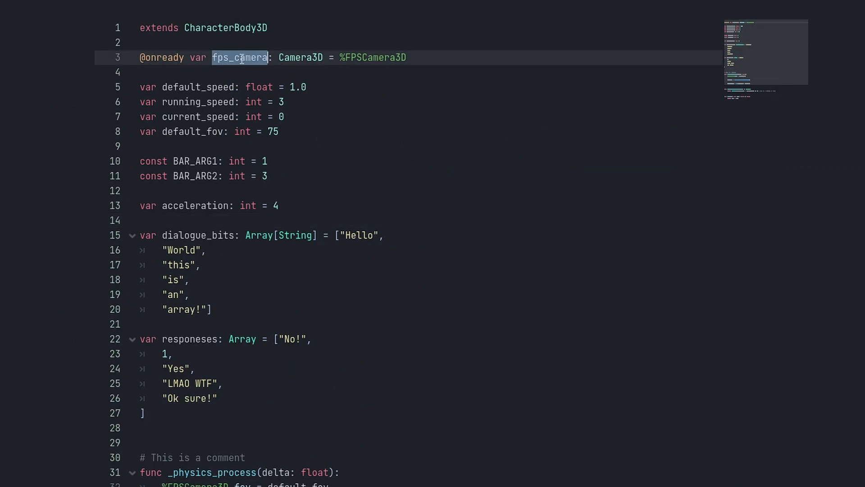
Use fps_camera for the fov line and add a %FPSCamera3D sample line
scroll(down, 3)
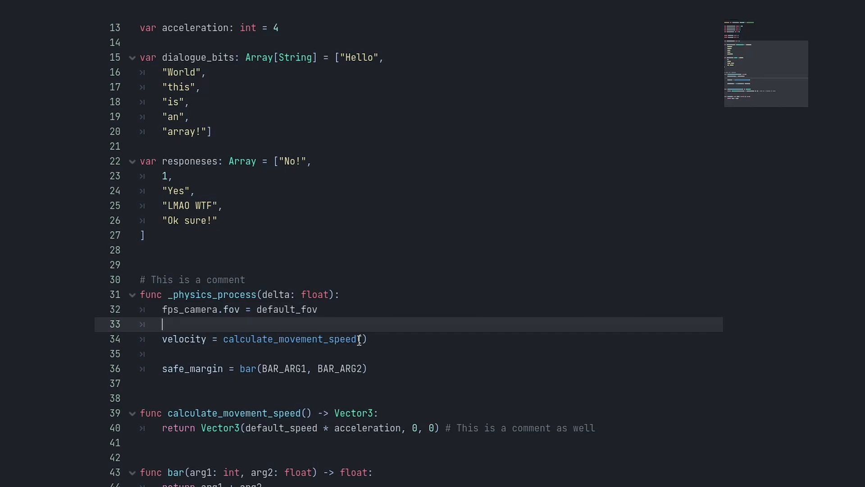
text(fps_camera)
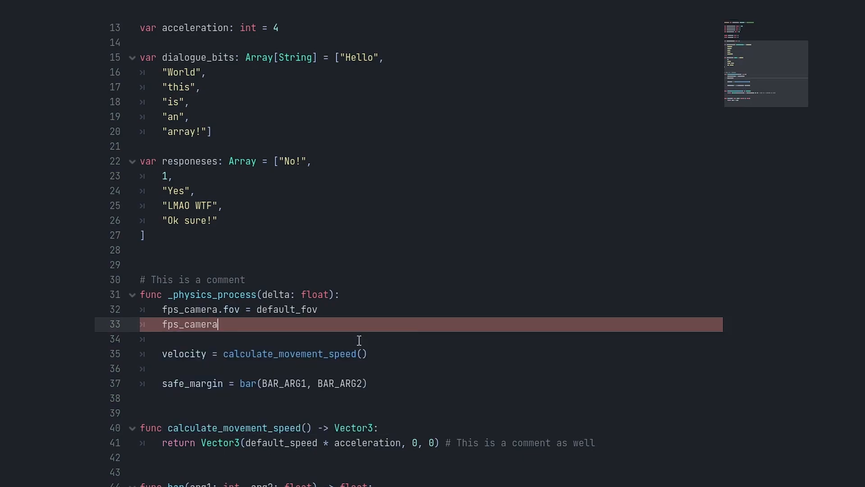
text(.current = true)
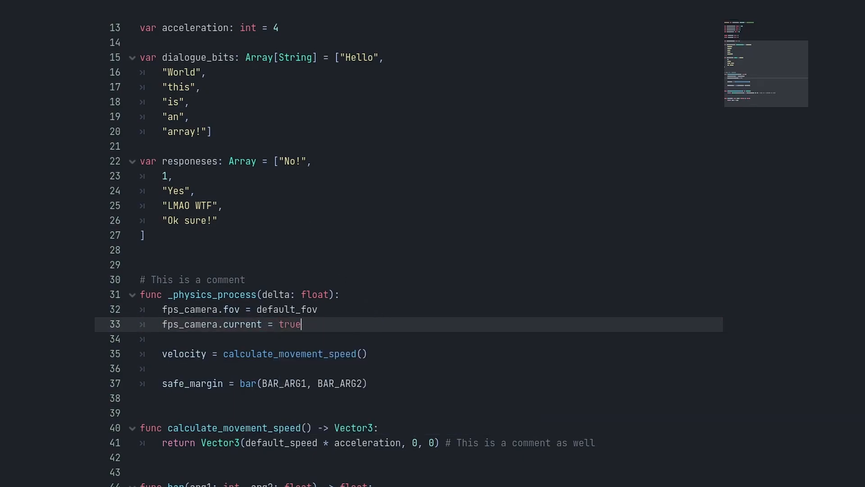
text(%FPSCamera3D)
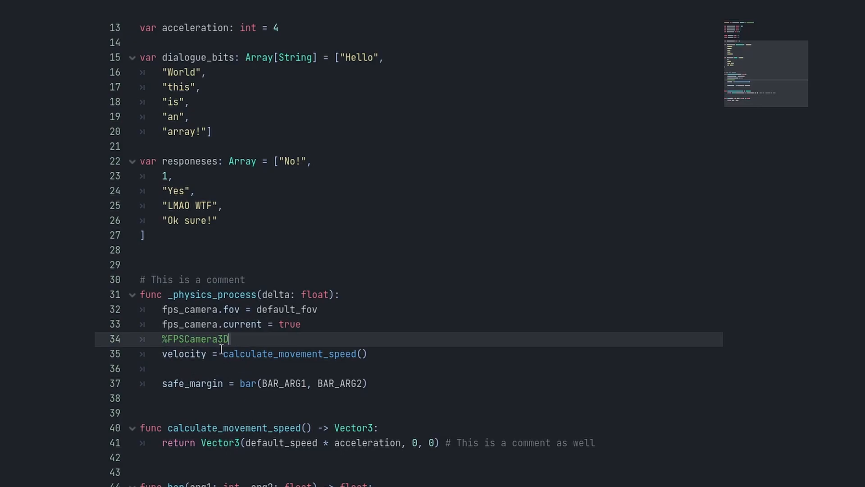
Add $CollisionShape3D and get_node() sample lines with a picked node path
double_click(197, 339)
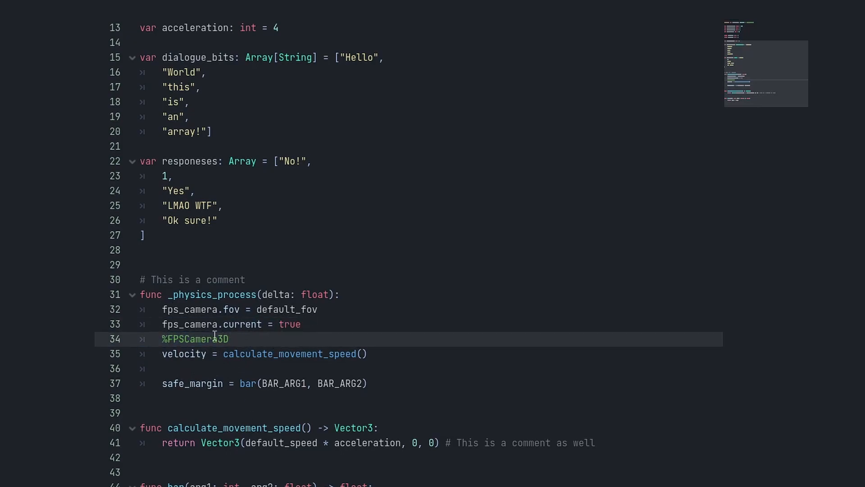
click(227, 338)
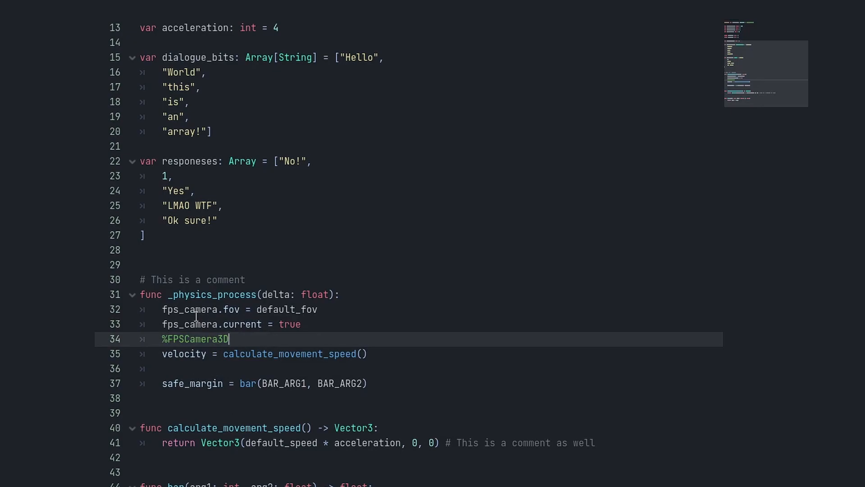
text($CollisionShape3D)
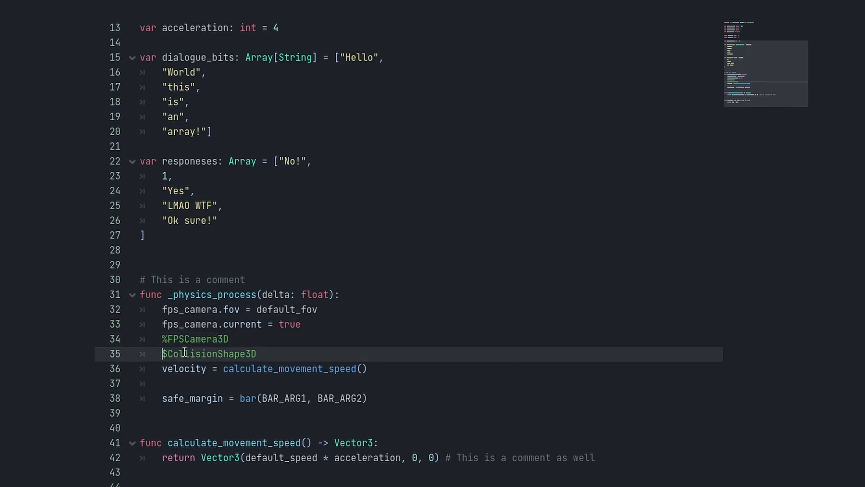
key(enter)
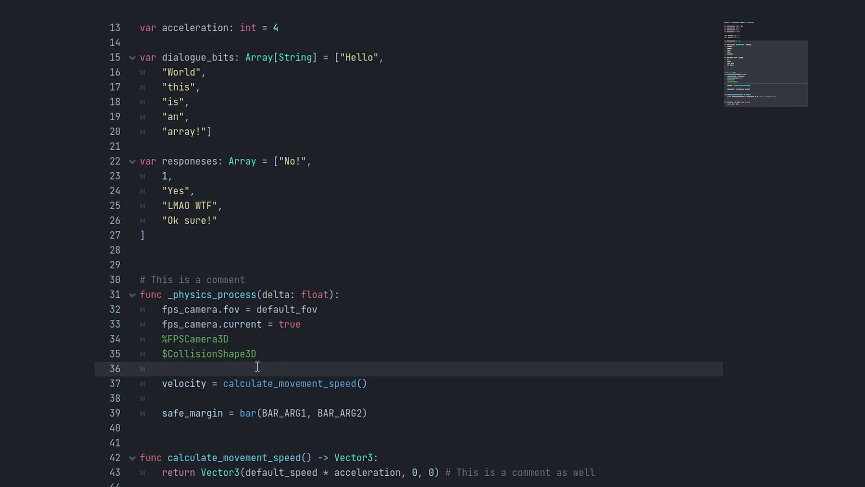
text(get_node())
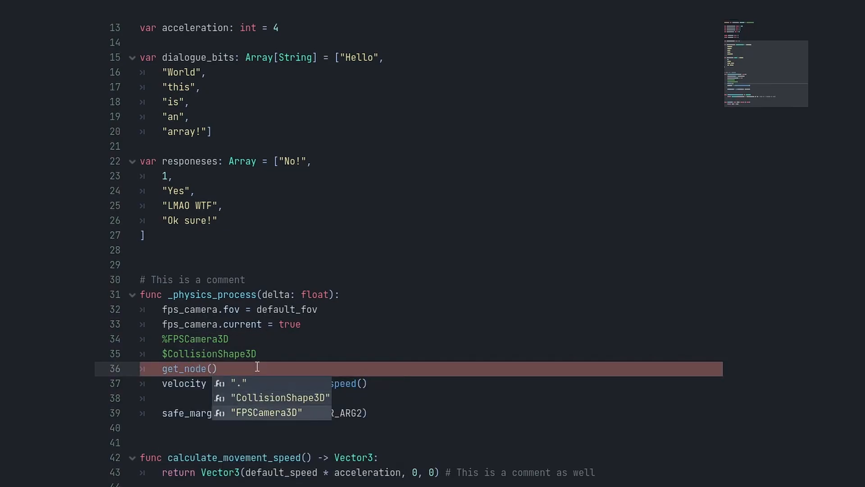
click(267, 413)
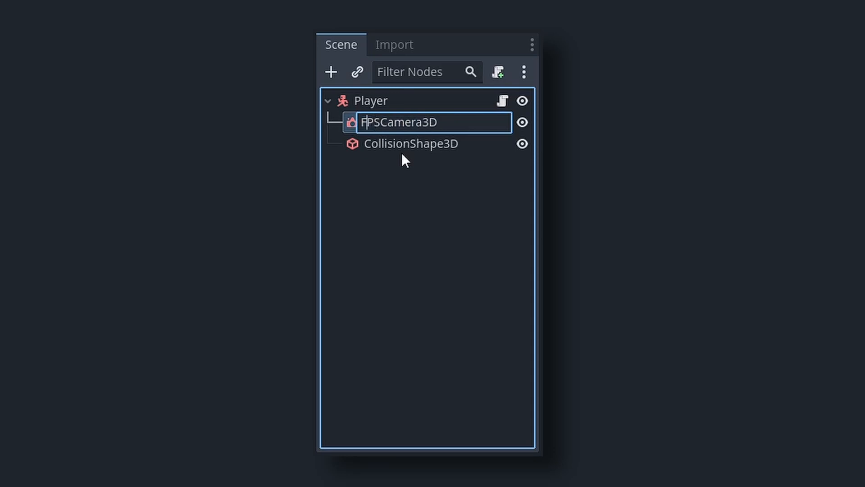
Rename the camera node to TPSCamera3D
text(TPSCamera3D)
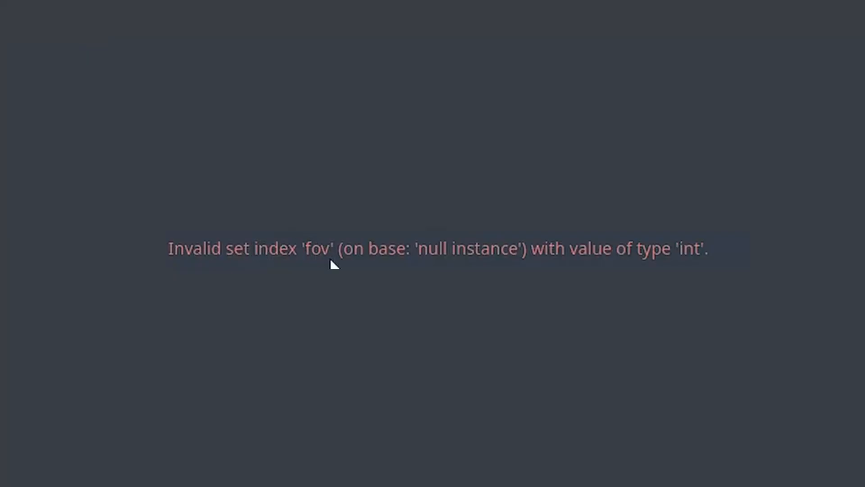
mouse_move(402, 264)
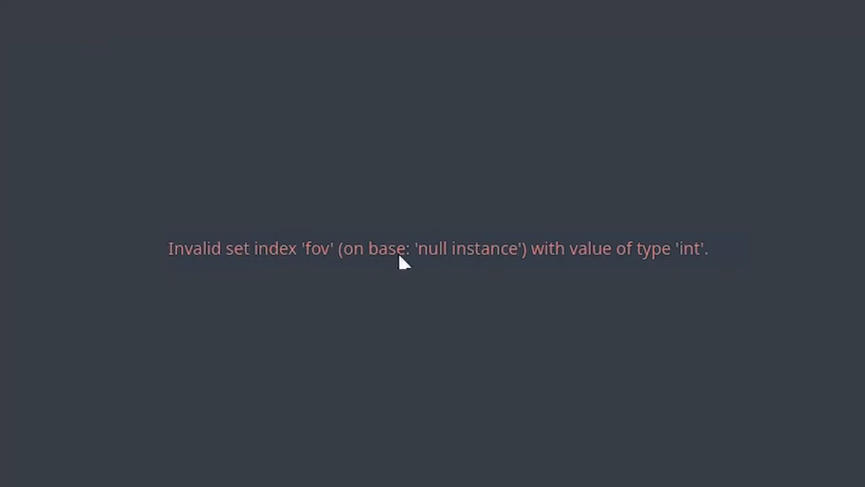
mouse_move(727, 252)
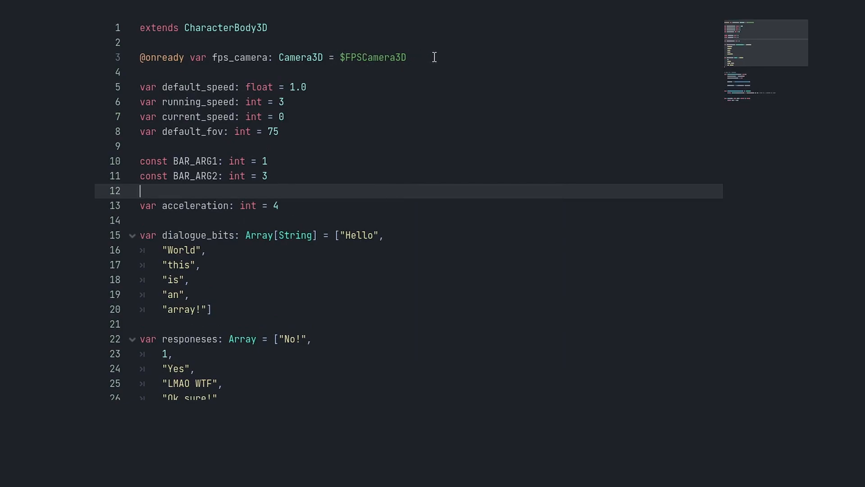
Complete the get_node("FPSCamera3D") line, point fps_camera at $TPSCamera3D, then run and close the game
scroll(down, 3)
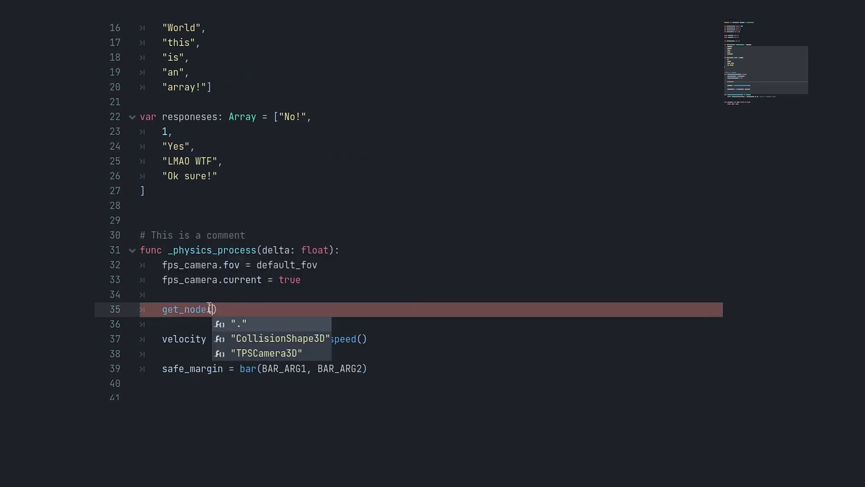
text(FP")
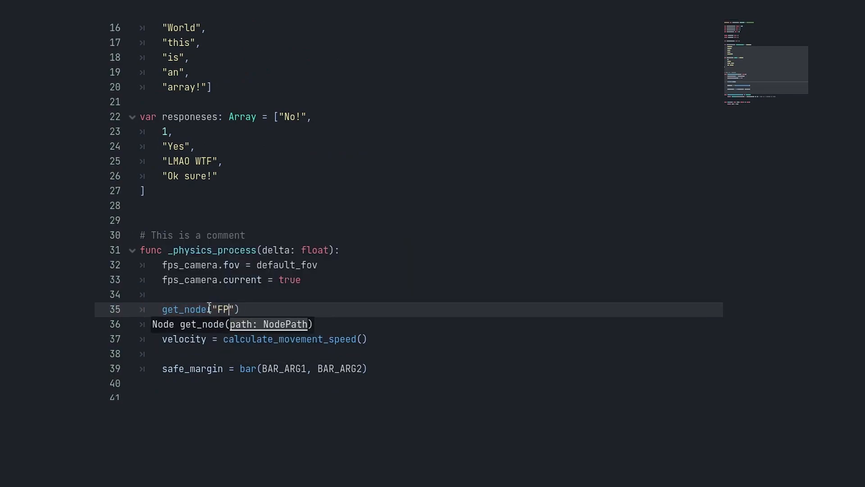
text(SCamera3D)
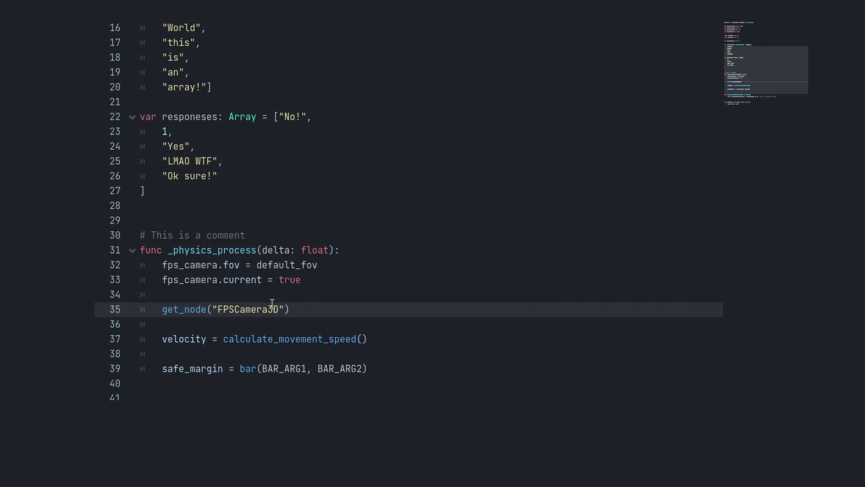
scroll(up, 3)
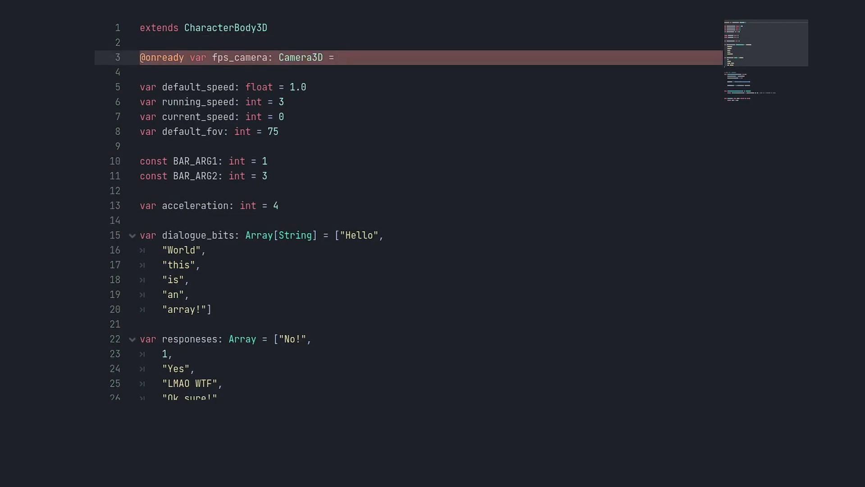
text($TPSCamera3D)
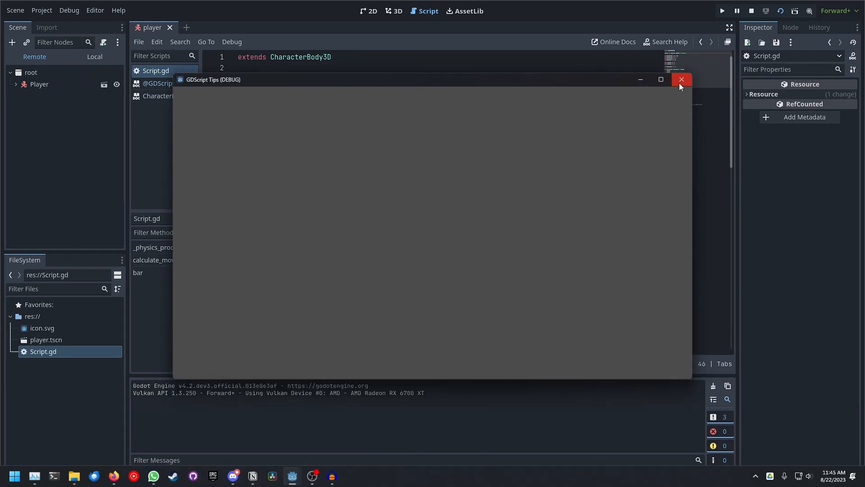
click(681, 79)
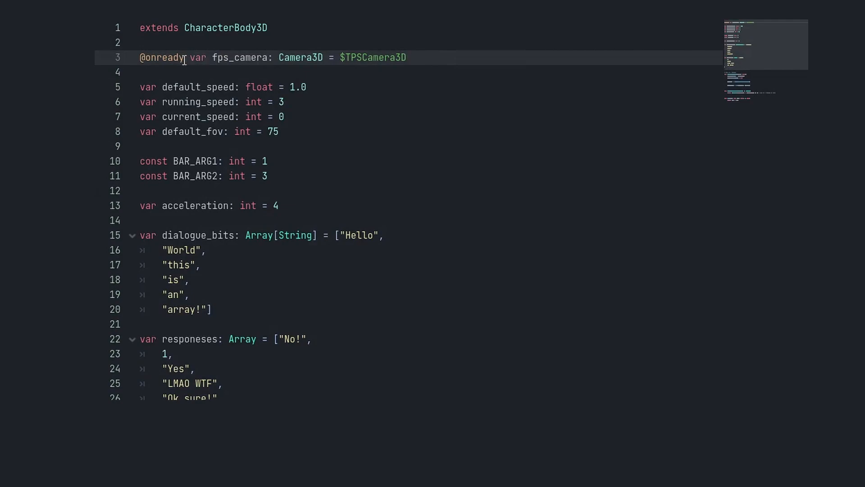
double_click(162, 58)
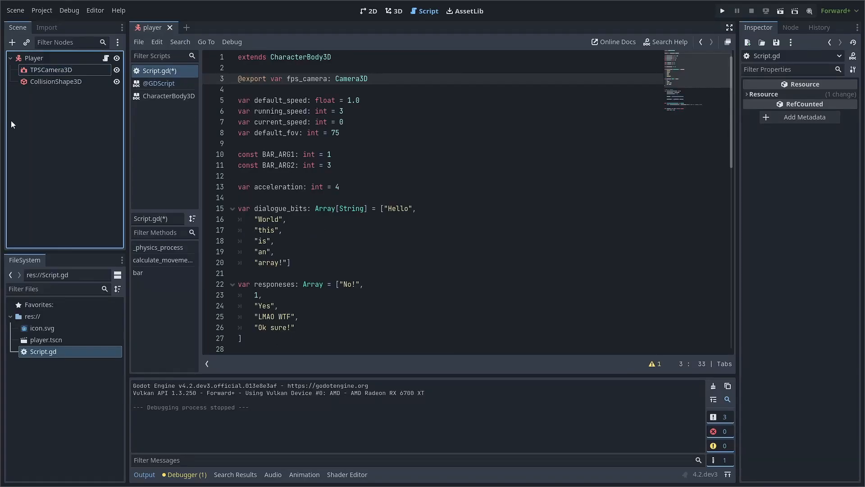
click(34, 57)
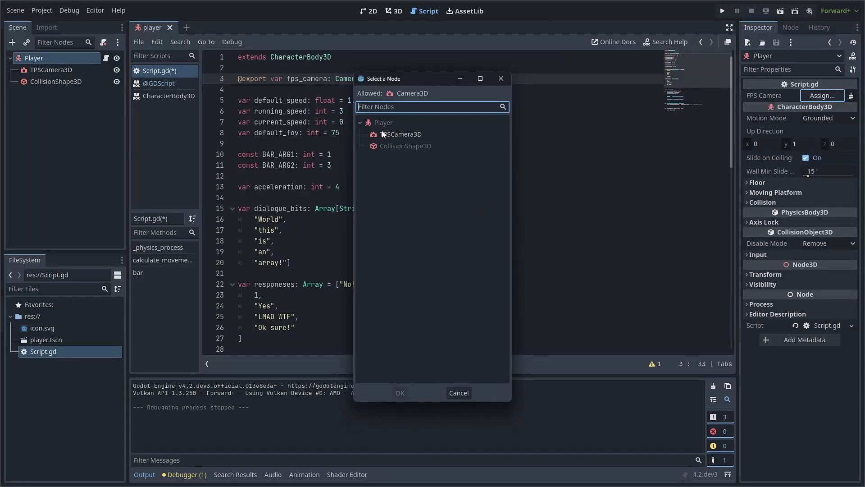
click(401, 134)
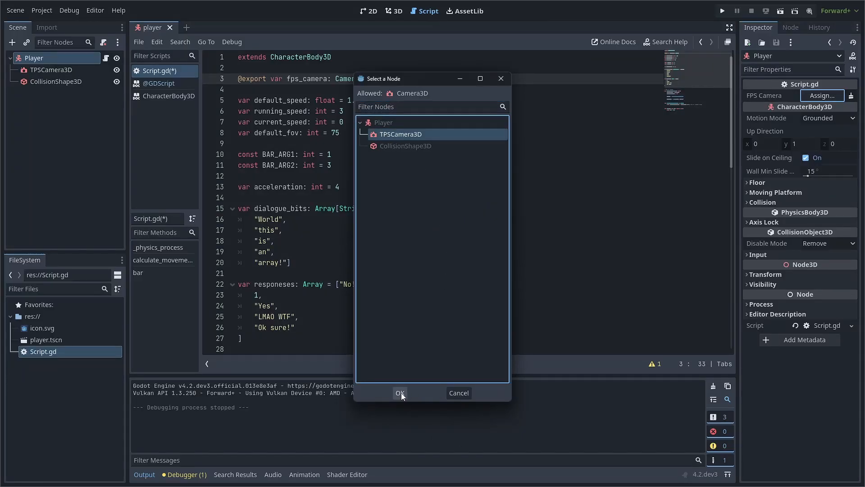
click(400, 392)
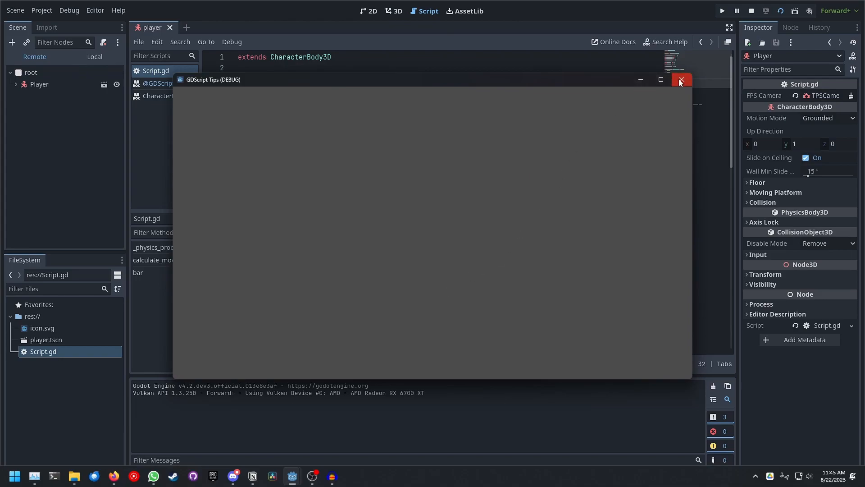
click(682, 79)
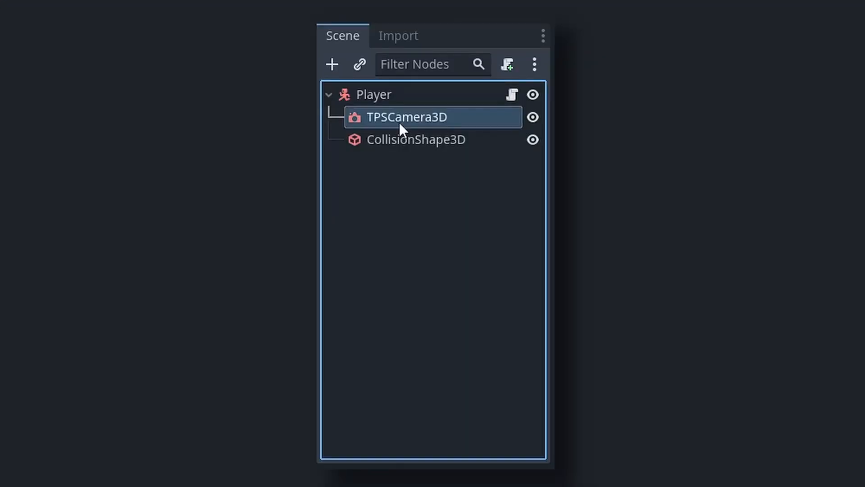
Rename the camera node back to FPSCamera3D
double_click(406, 117)
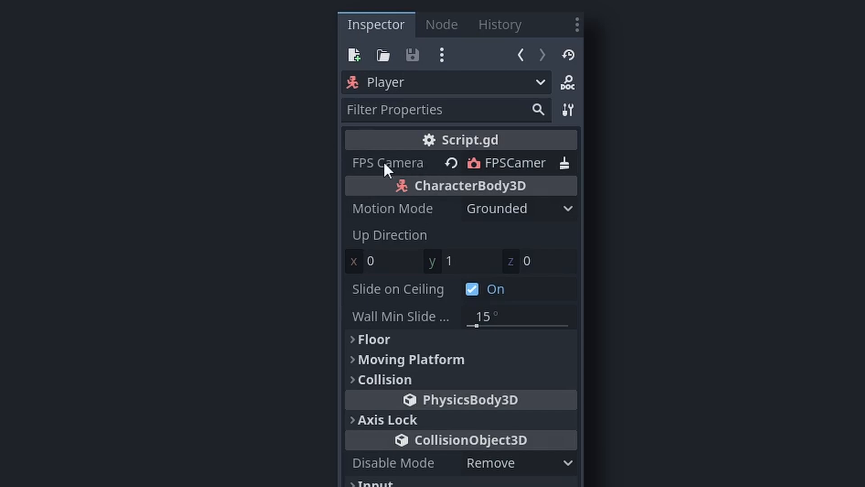
mouse_move(493, 176)
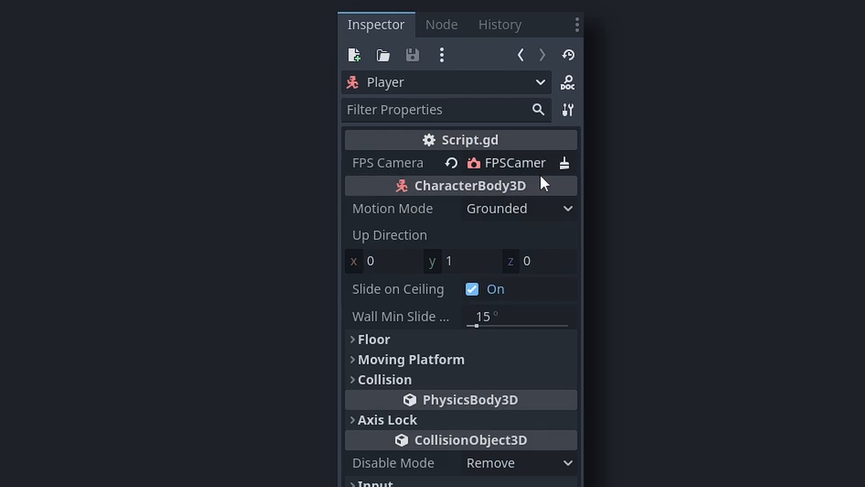
mouse_move(431, 174)
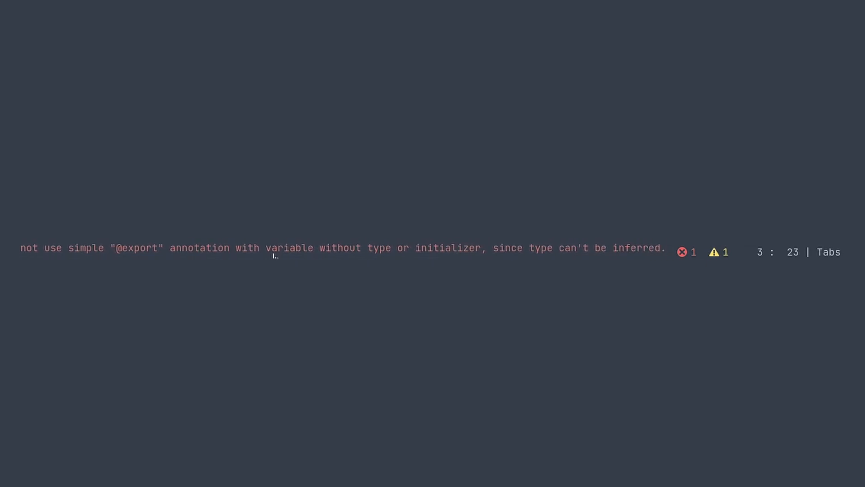
mouse_move(431, 251)
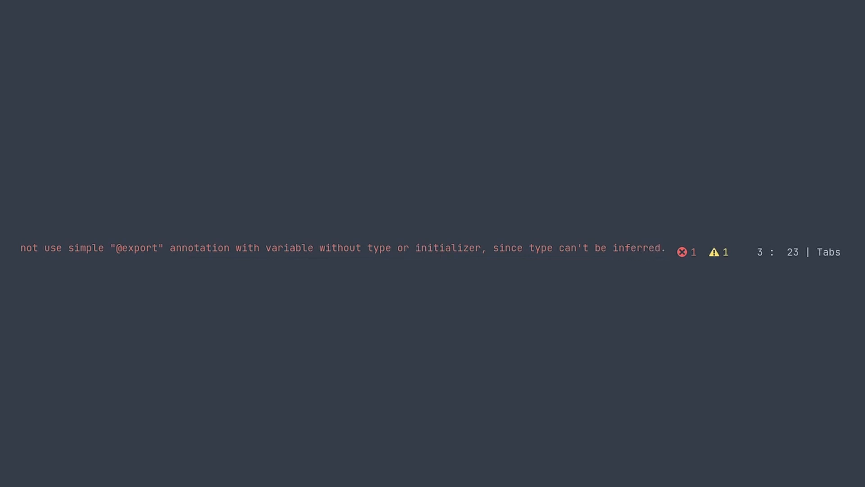
Type the exported fps_camera variable as Camera3D again, clearing the untyped export error
text(Camer)
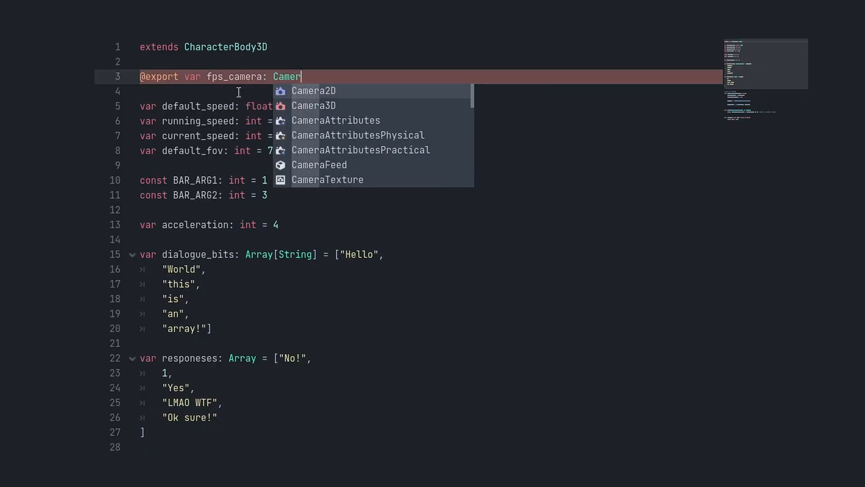
click(314, 106)
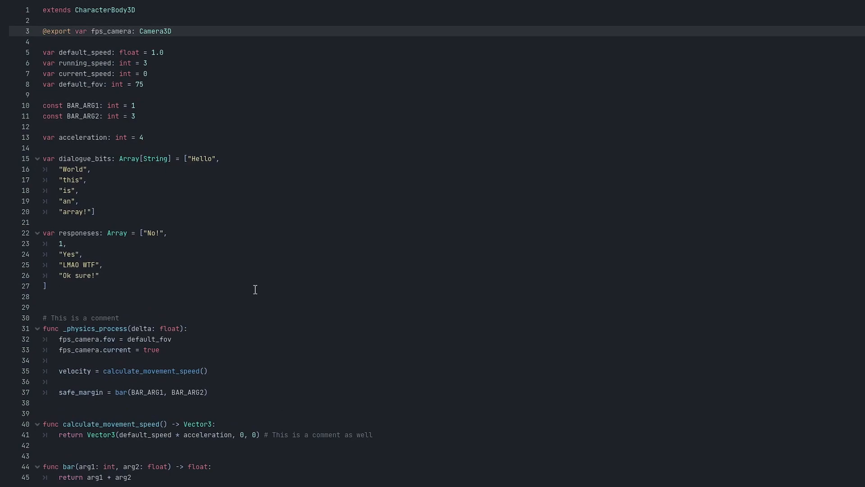
mouse_move(162, 361)
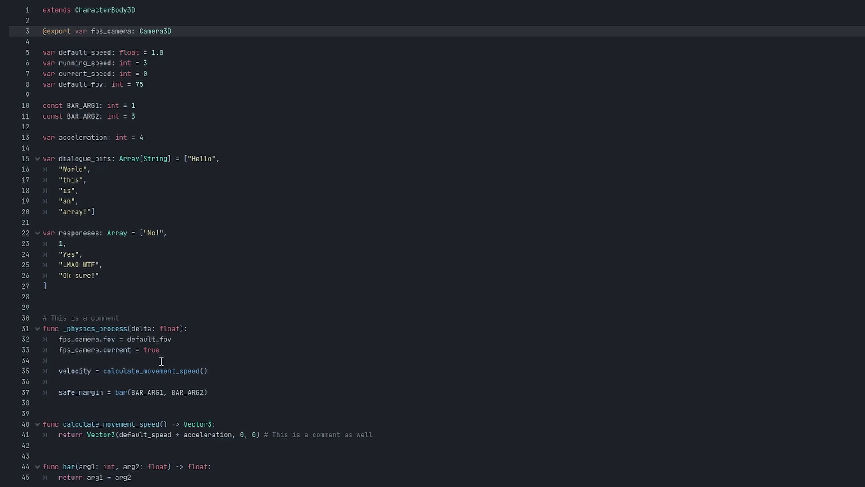
mouse_move(168, 409)
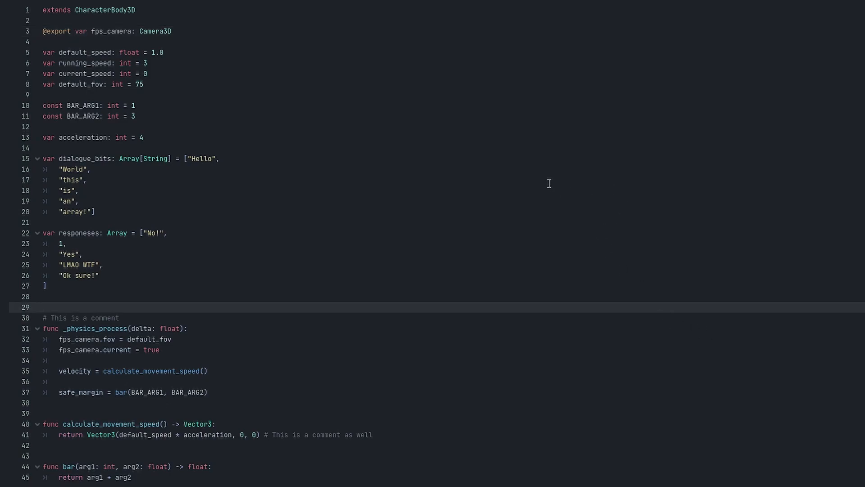
mouse_move(134, 117)
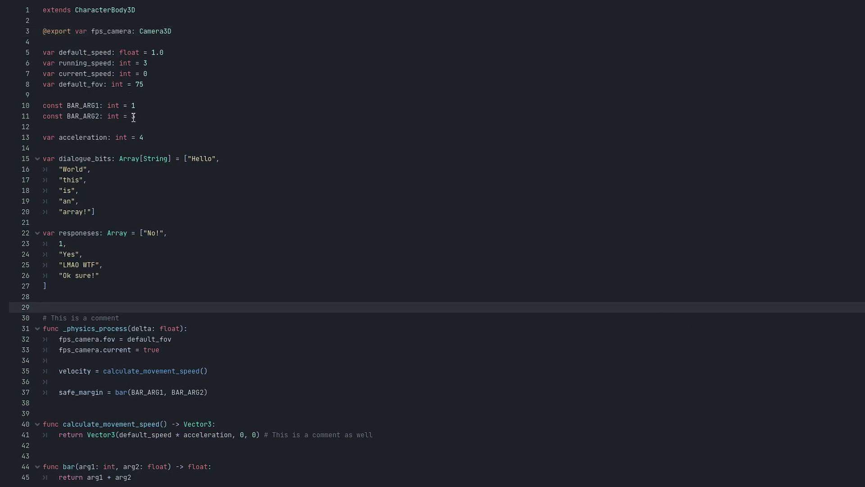
text(3)
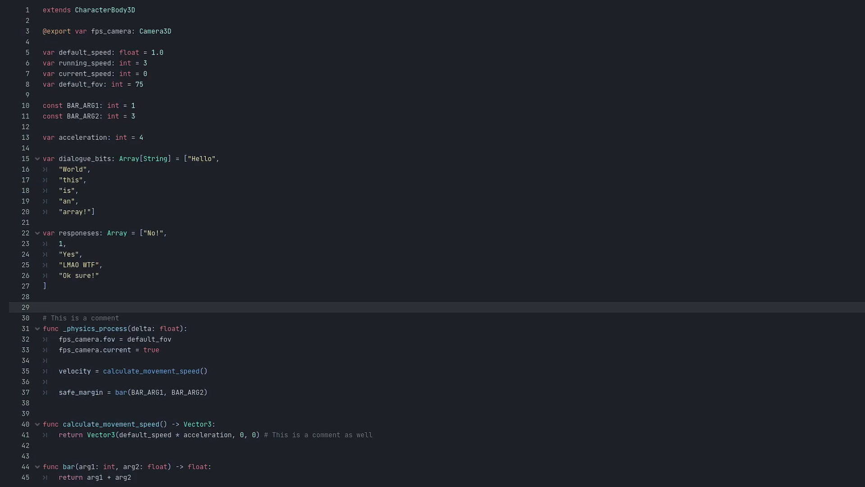